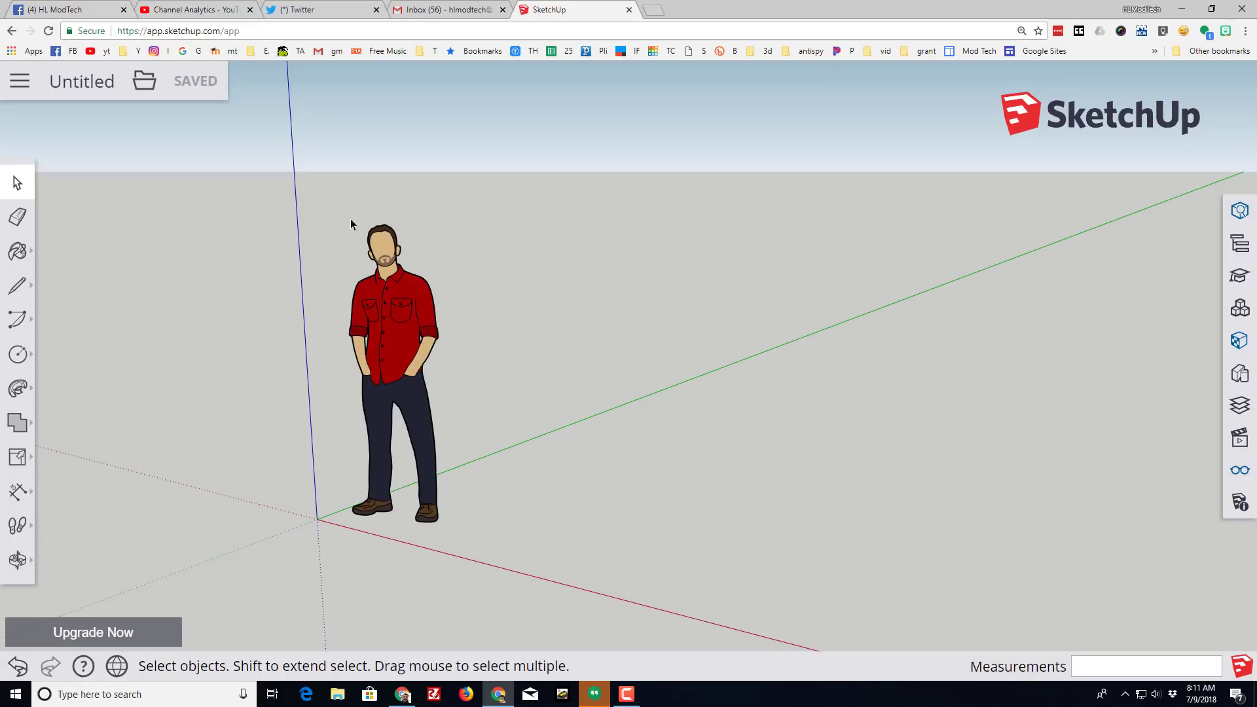
mouse_move(18, 81)
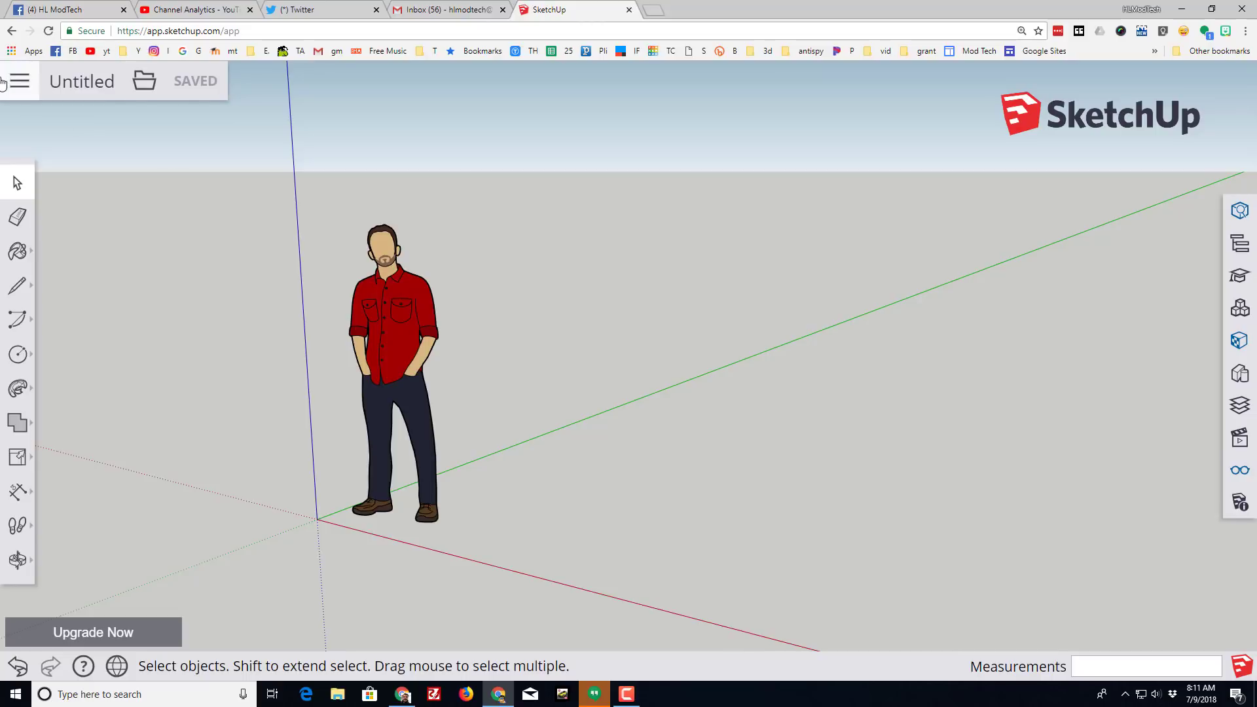
- Save the model as 'rocket mike' in the SketchUp projects folder via Trimble Connect
left_click(19, 81)
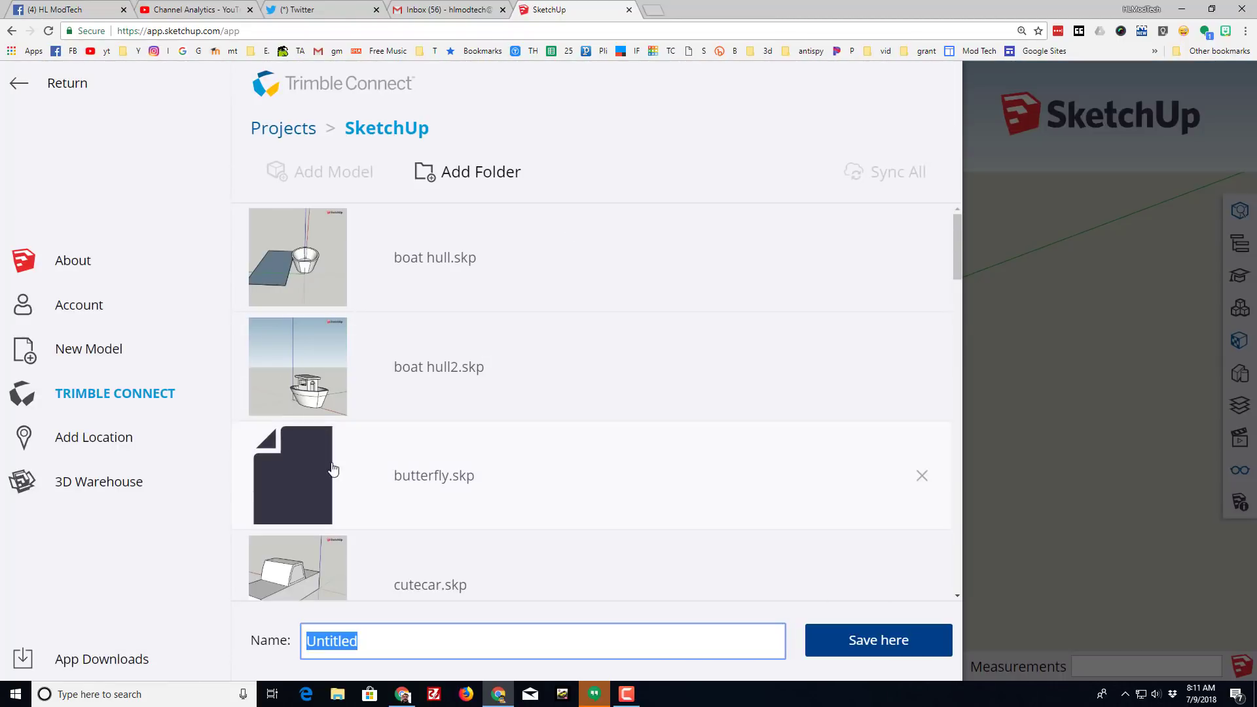
type("rocket mik")
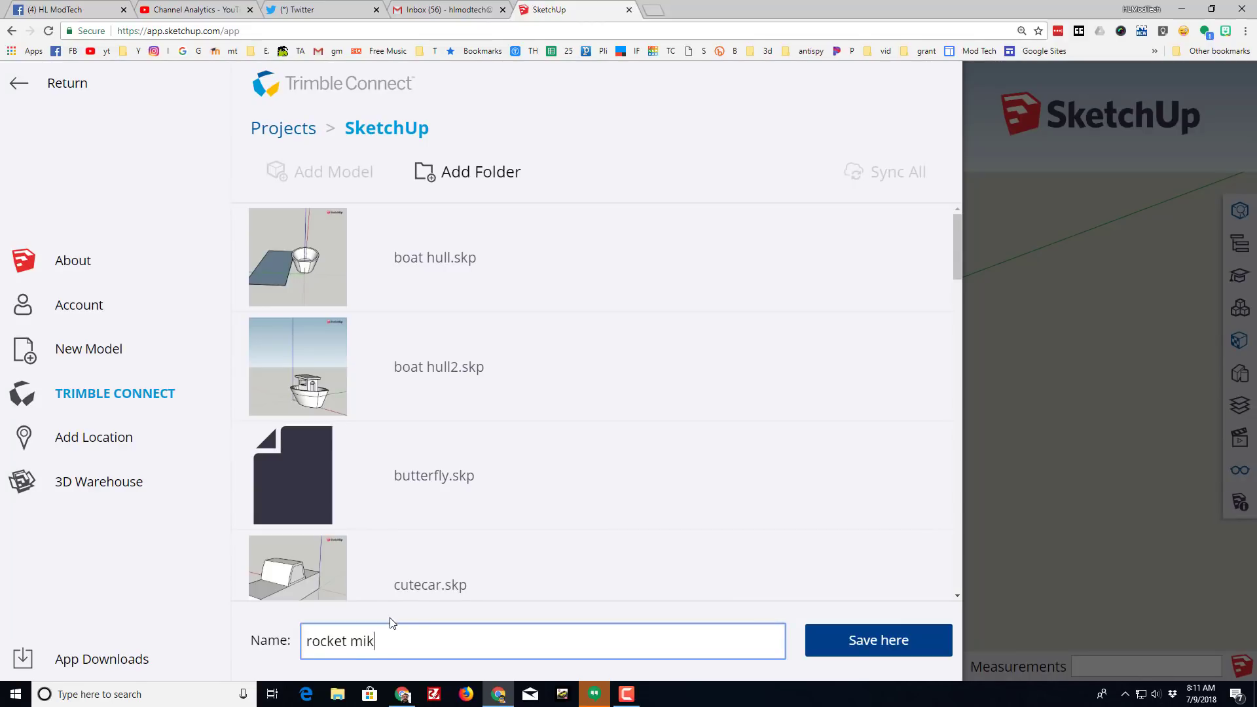
type("e")
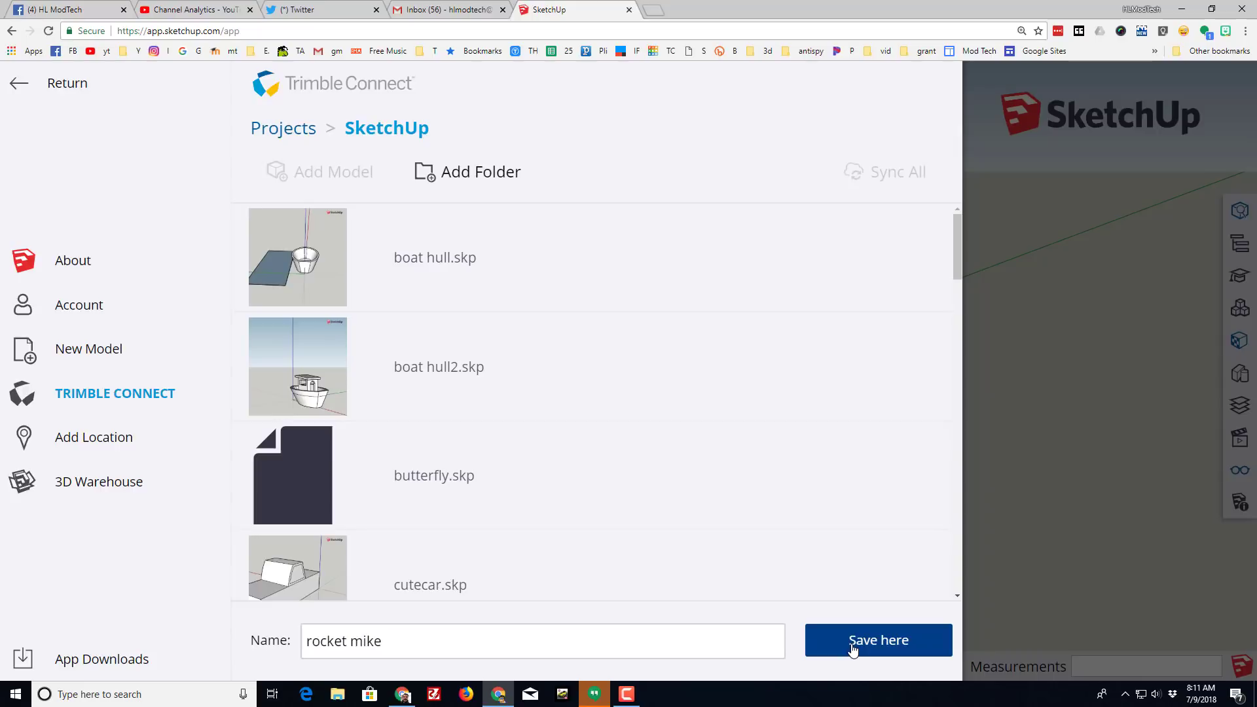
left_click(879, 639)
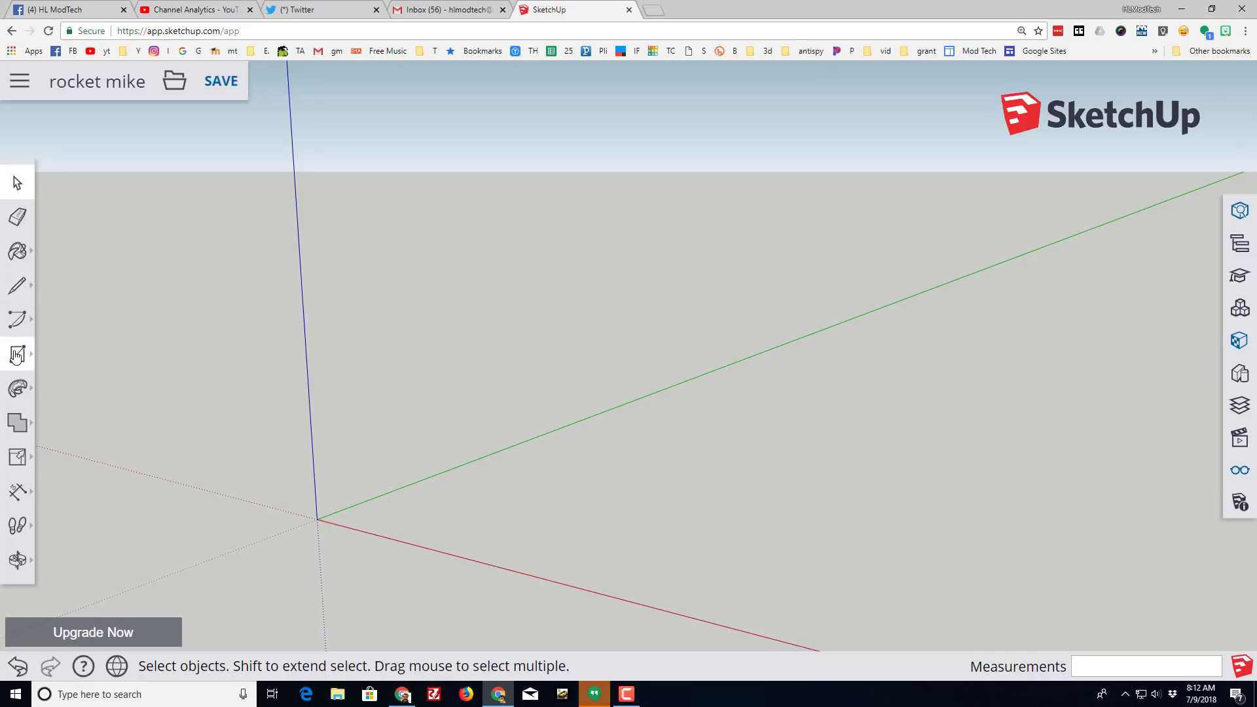
- Draw a circle of radius 15 centred on the origin and orbit to view it
left_click(18, 352)
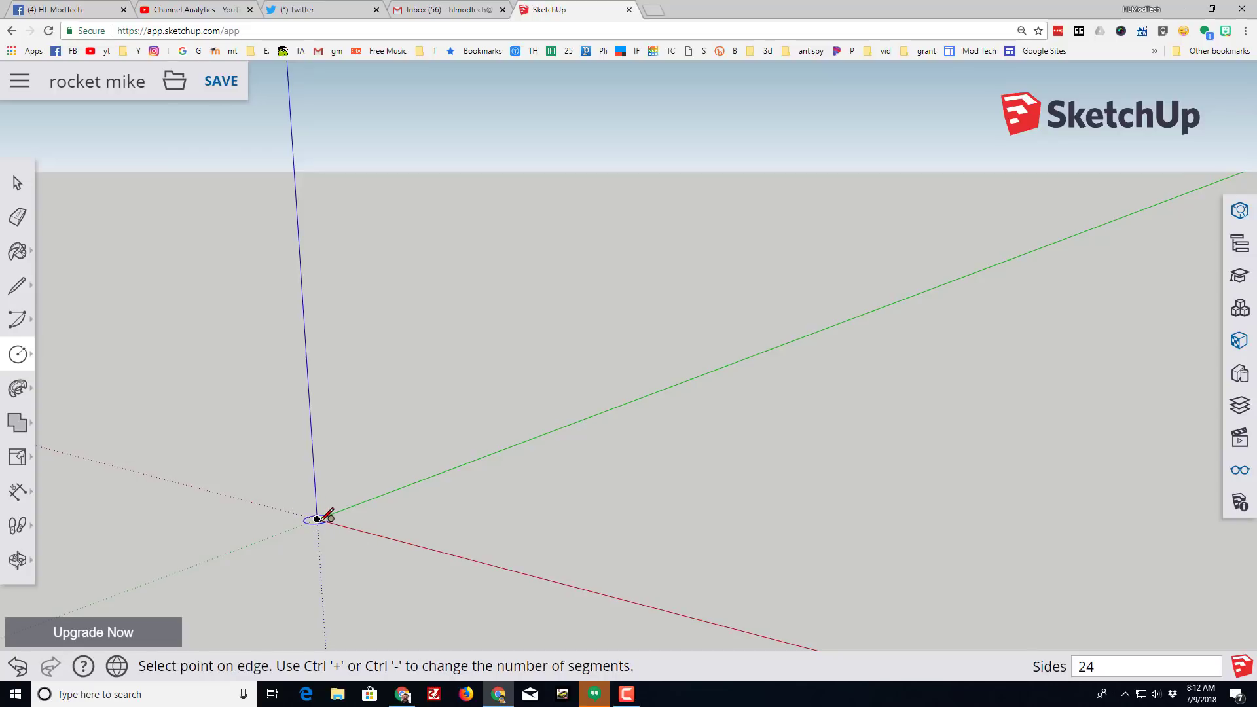
left_click_drag(319, 520, 380, 494)
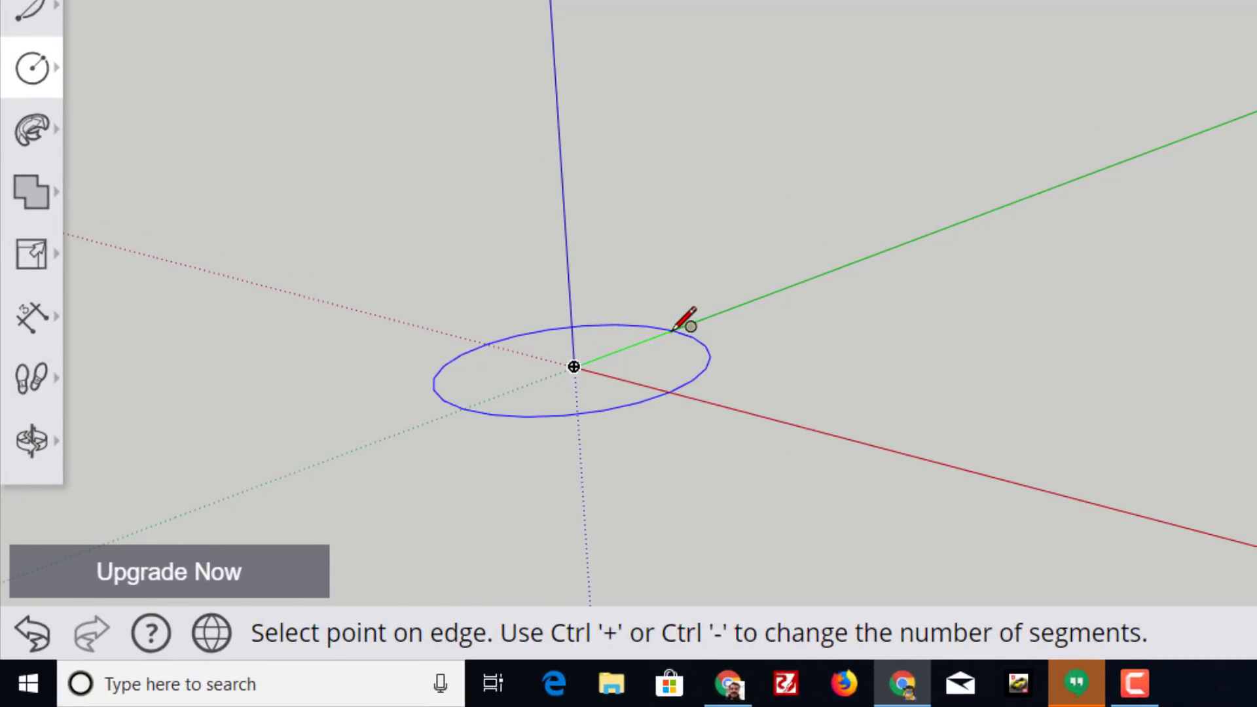
mouse_move(692, 326)
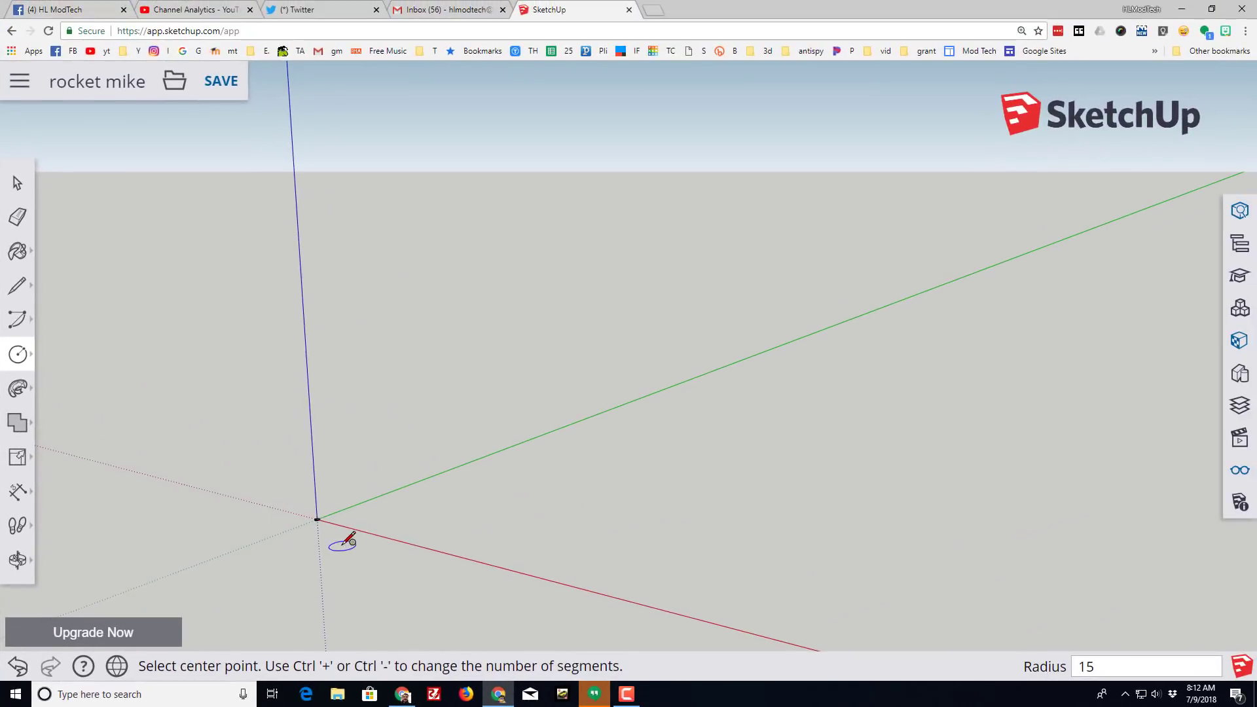
mouse_move(19, 577)
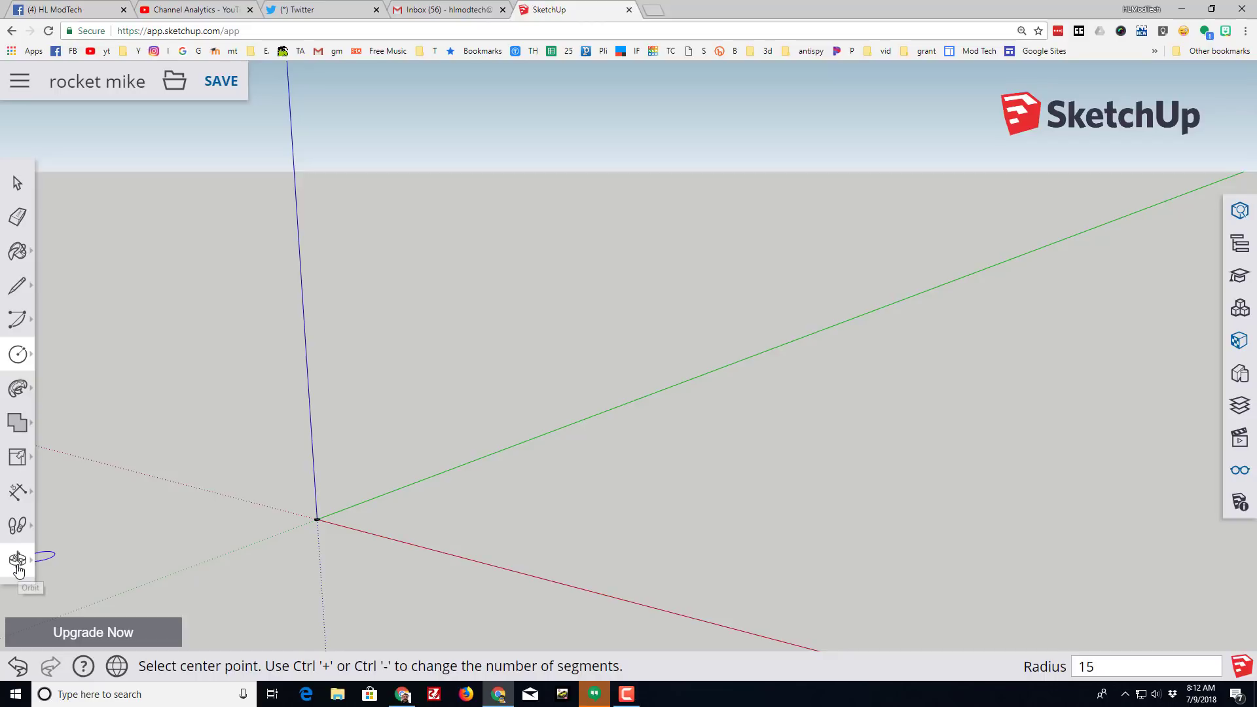
left_click(18, 558)
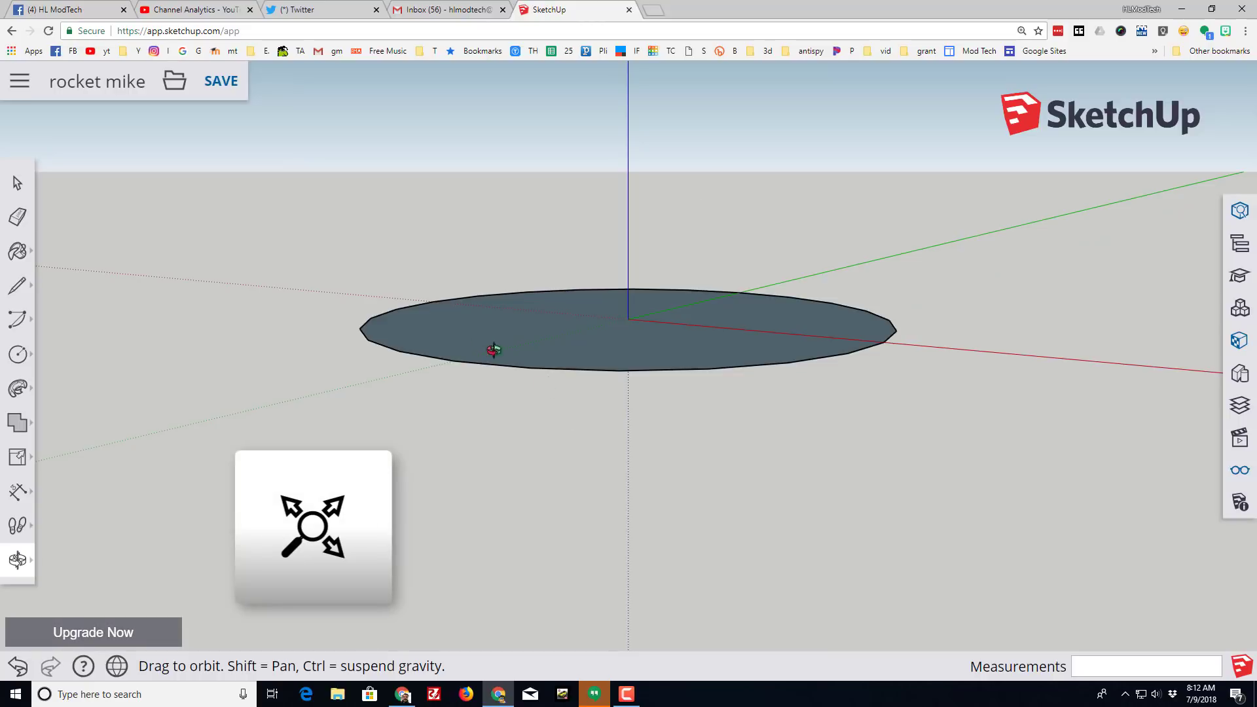
mouse_move(15, 387)
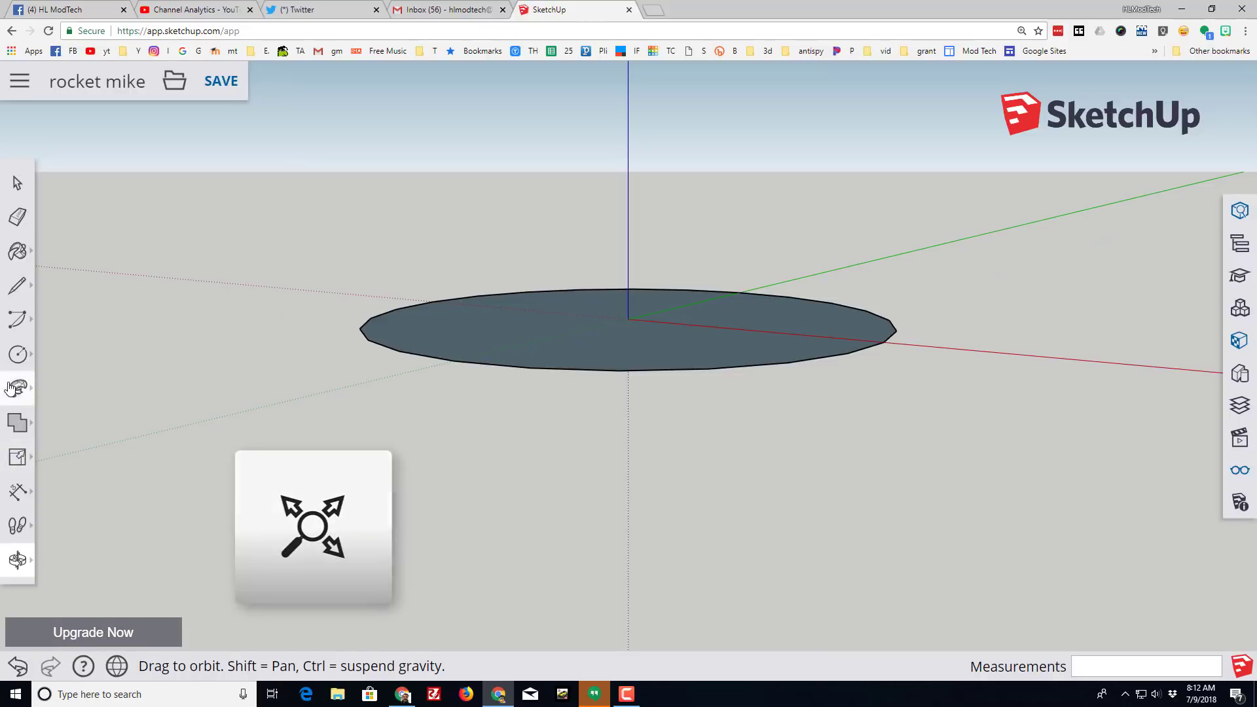
- Pull the disc up 120 mm into a tall cylinder forming the rocket body
left_click(15, 386)
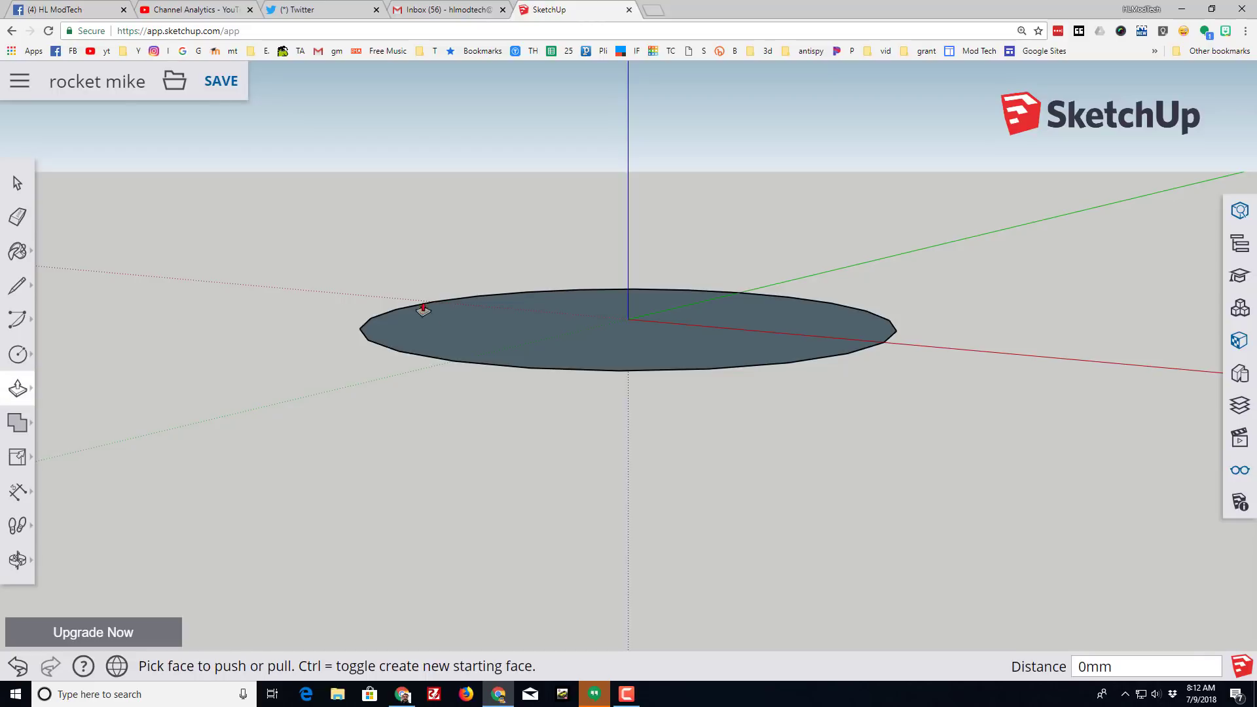
left_click_drag(425, 312, 480, 155)
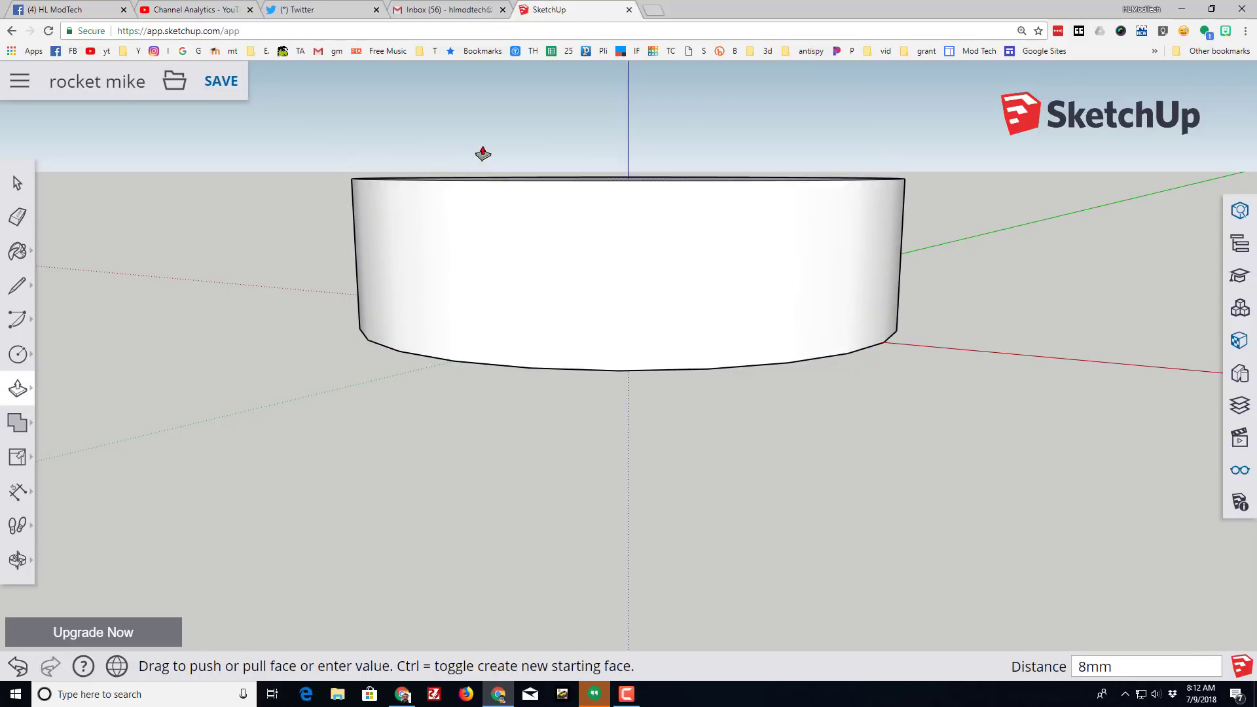
left_click_drag(484, 155, 488, 131)
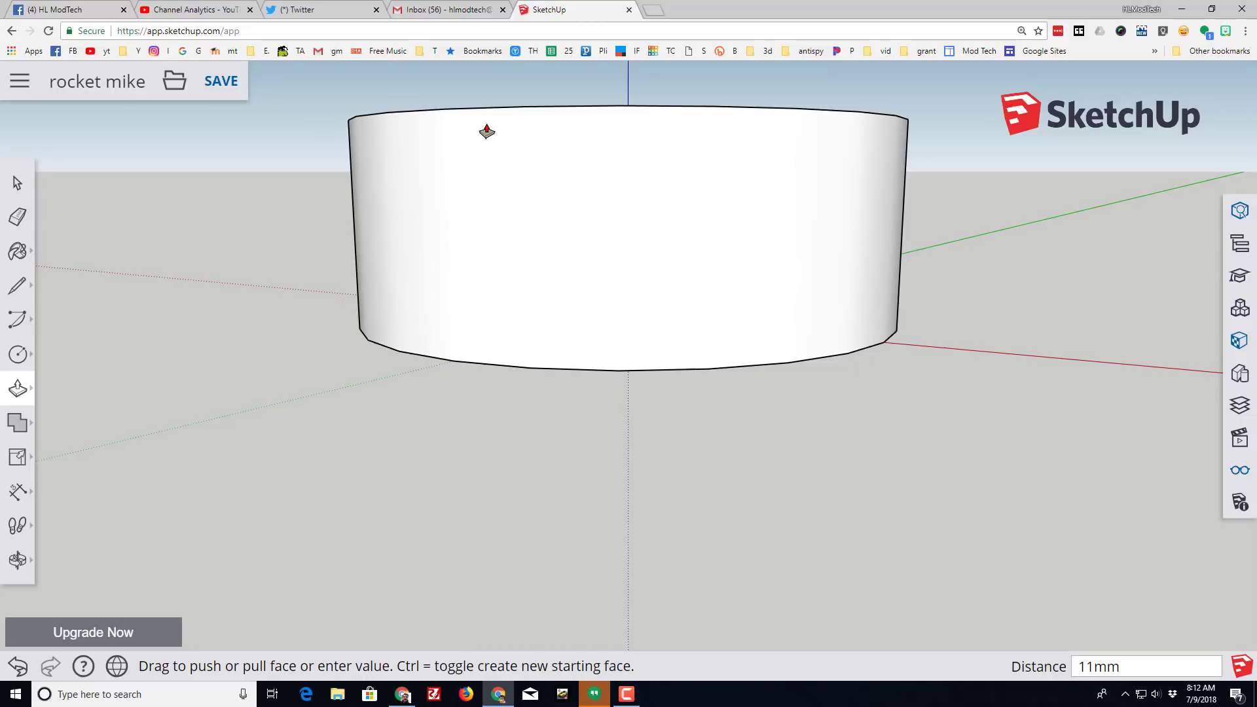
type("120")
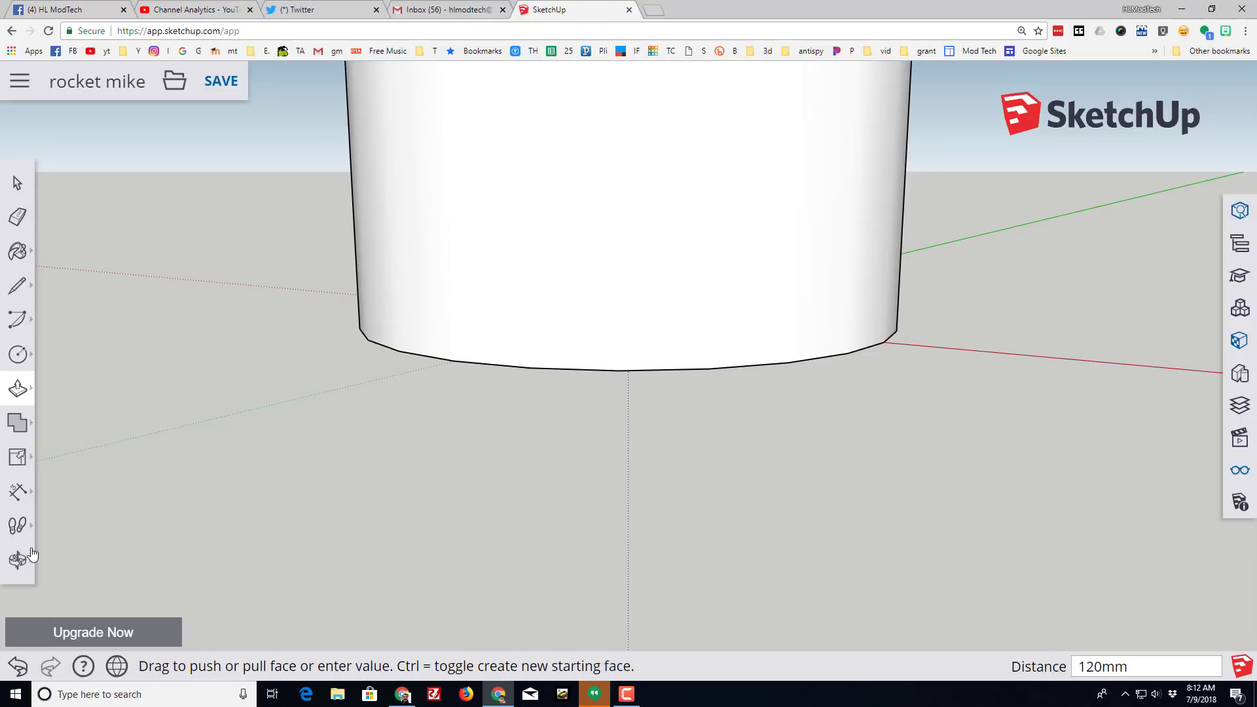
left_click(18, 560)
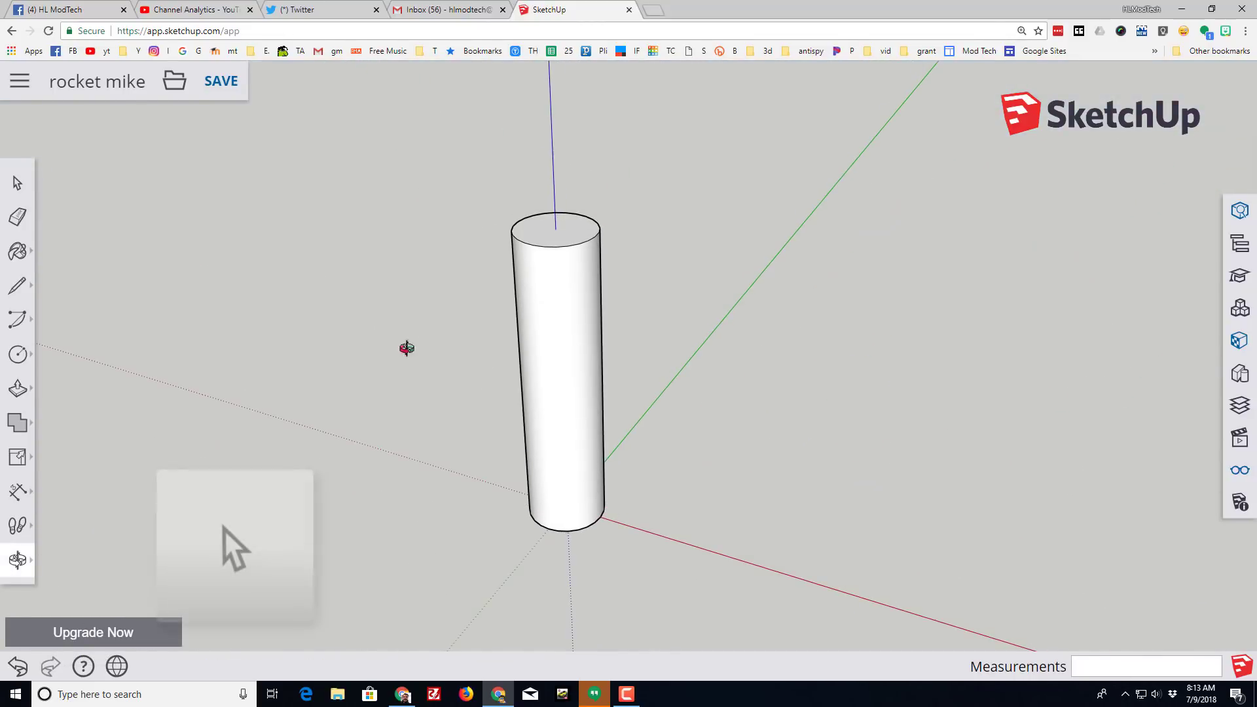
- Select the whole cylinder and turn it into a group
left_click(14, 184)
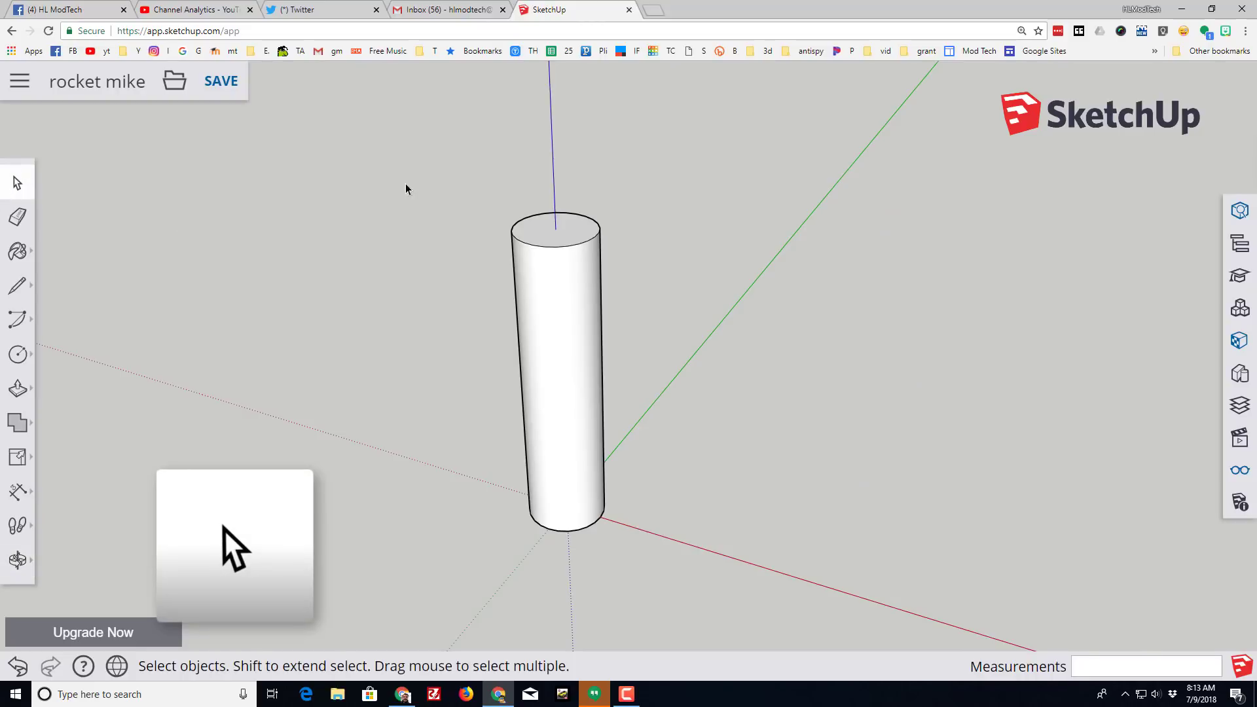
left_click(577, 490)
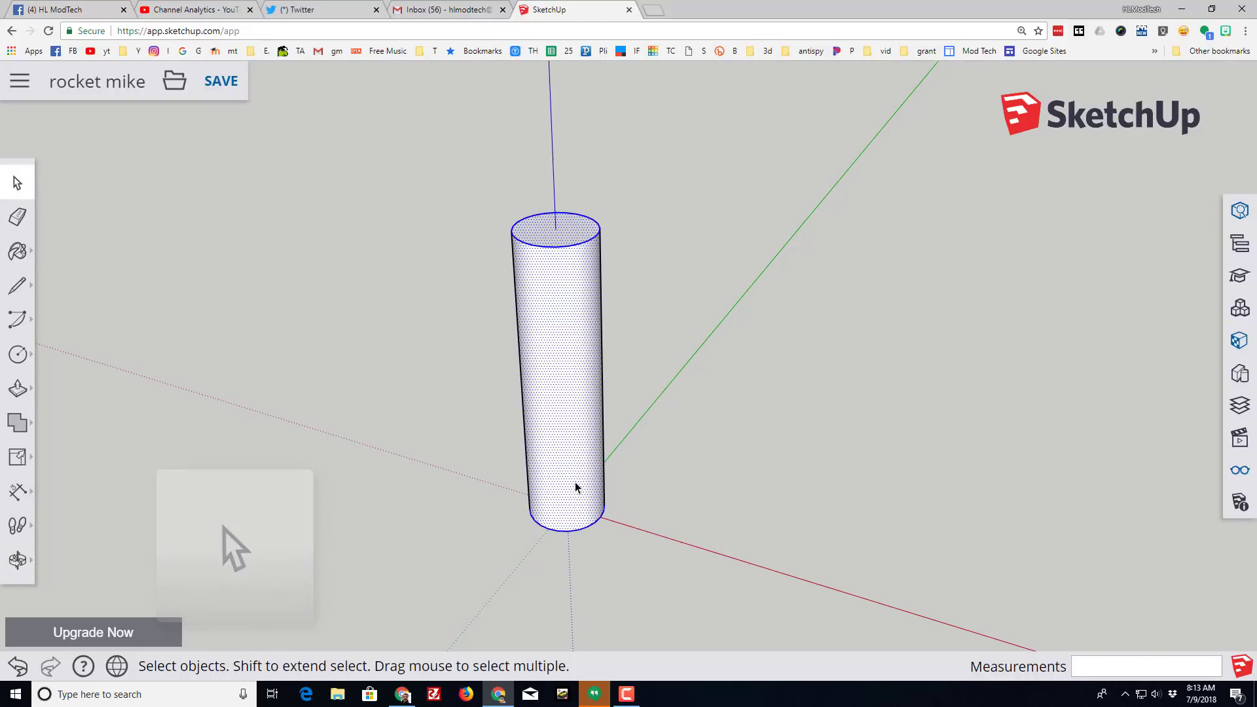
right_click(576, 488)
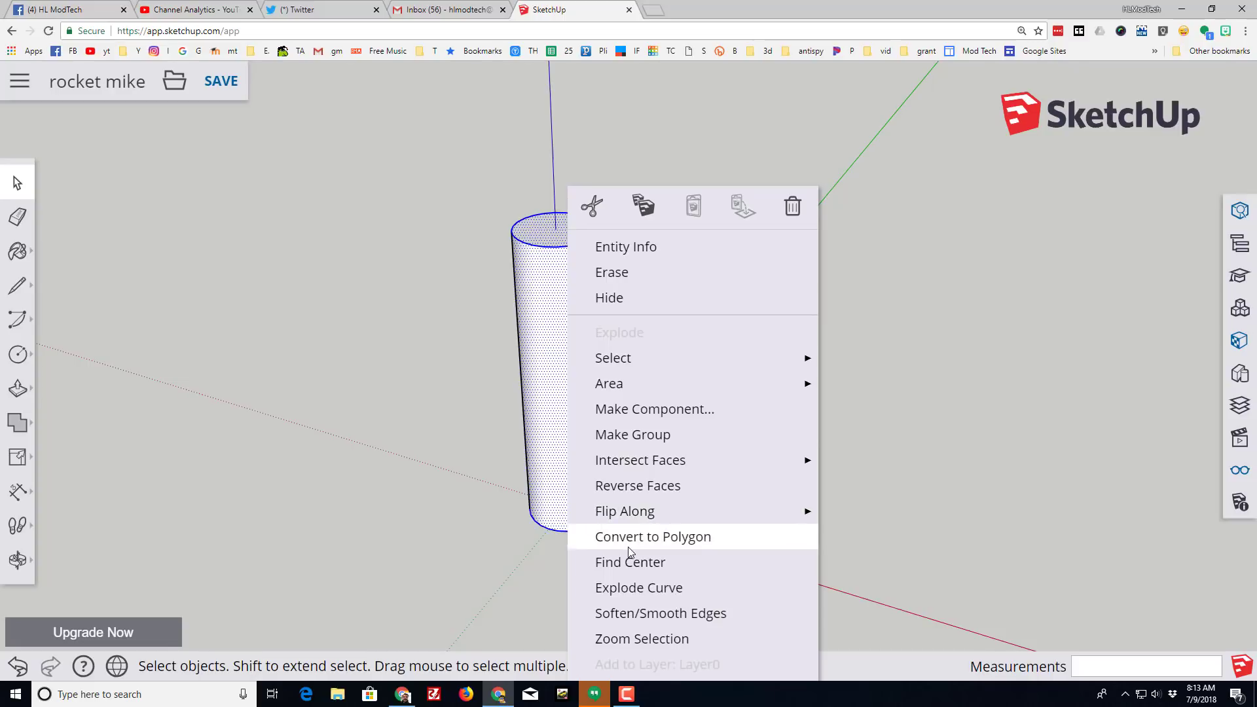
left_click(653, 537)
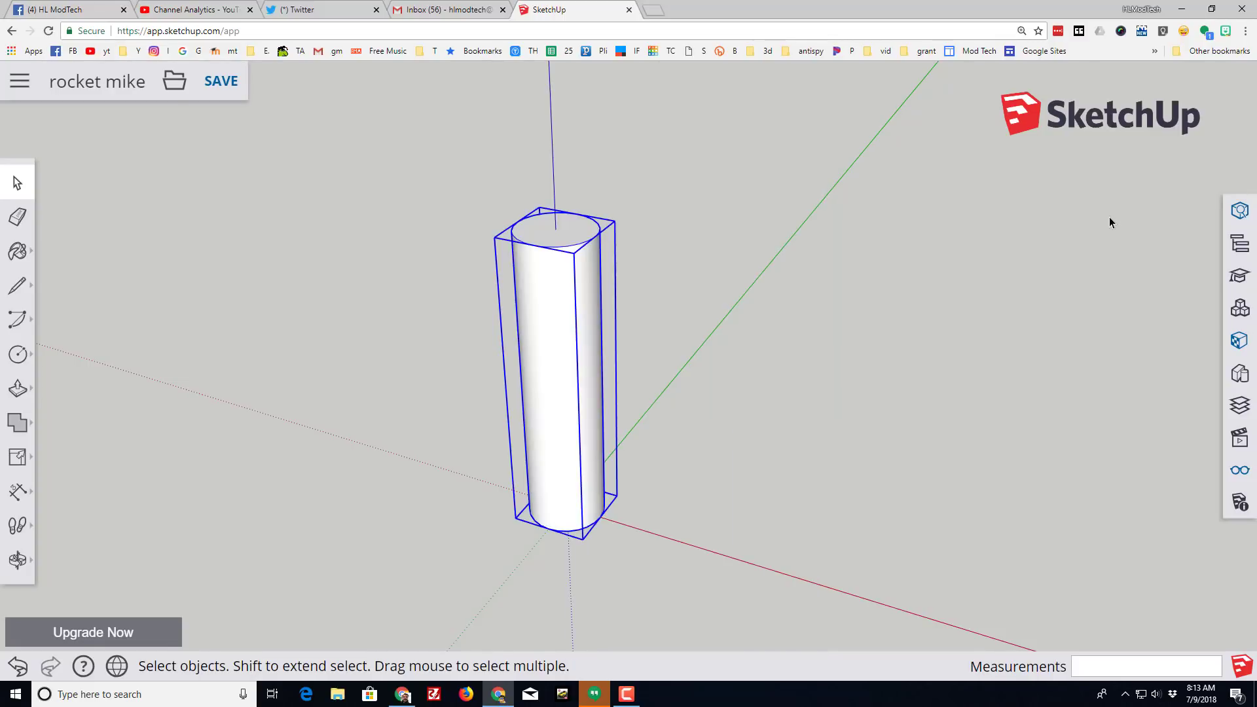
- Hide the rocket body tube group, leaving only the axes on the canvas
left_click(1239, 211)
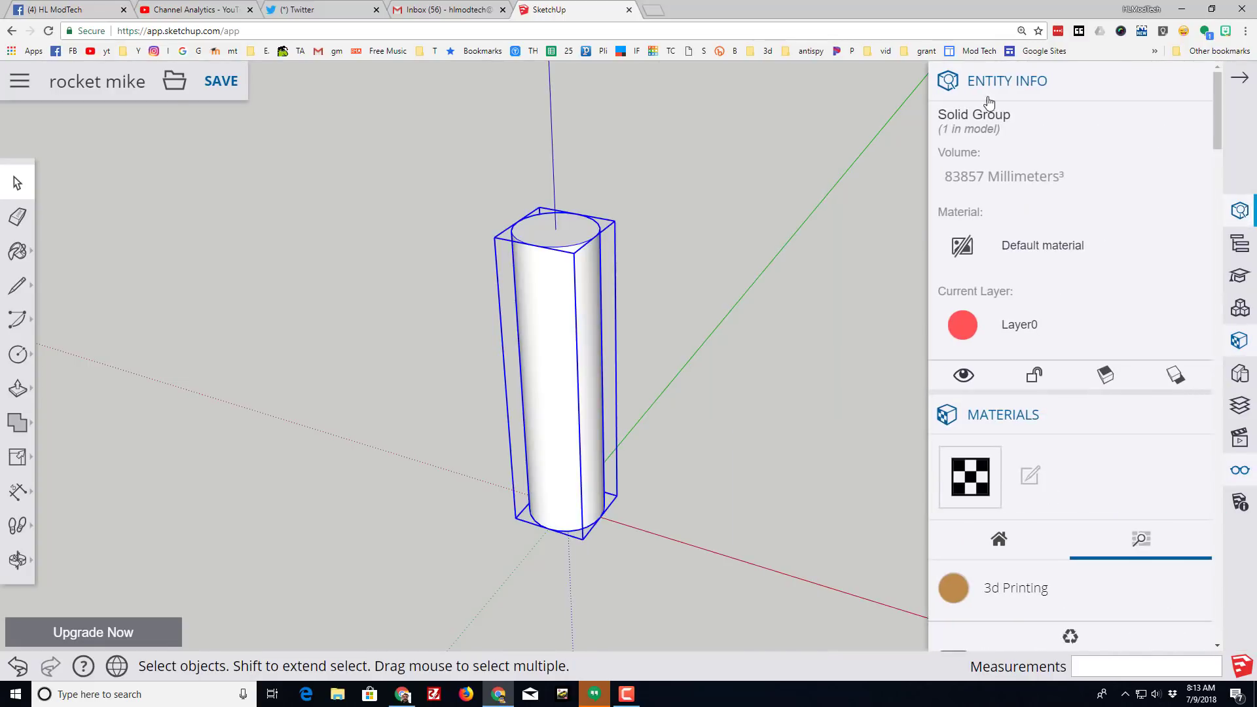
mouse_move(1155, 124)
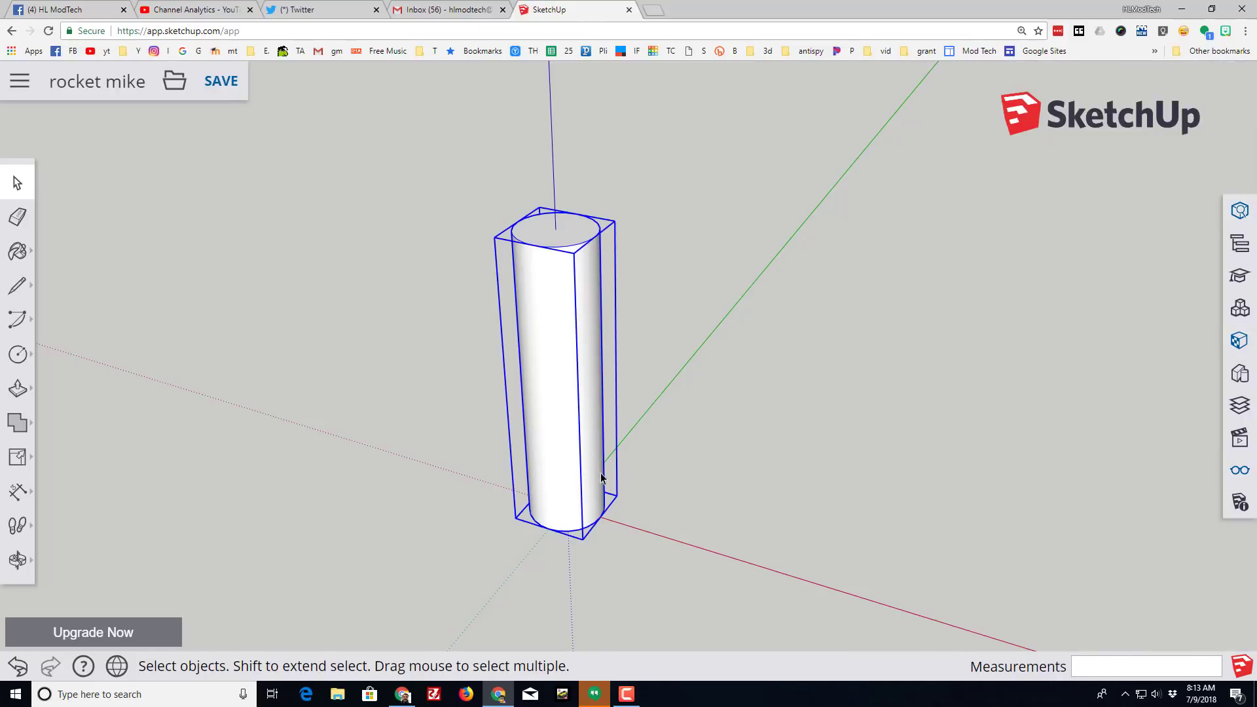
mouse_move(598, 493)
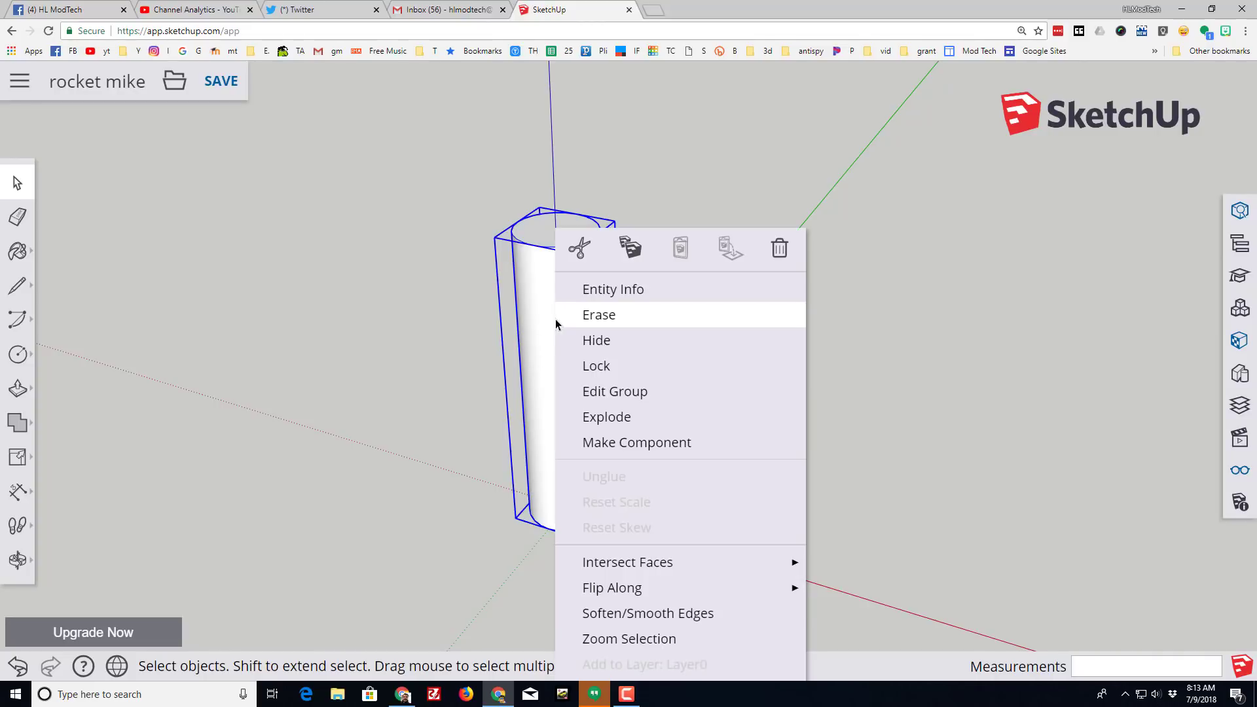
mouse_move(591, 347)
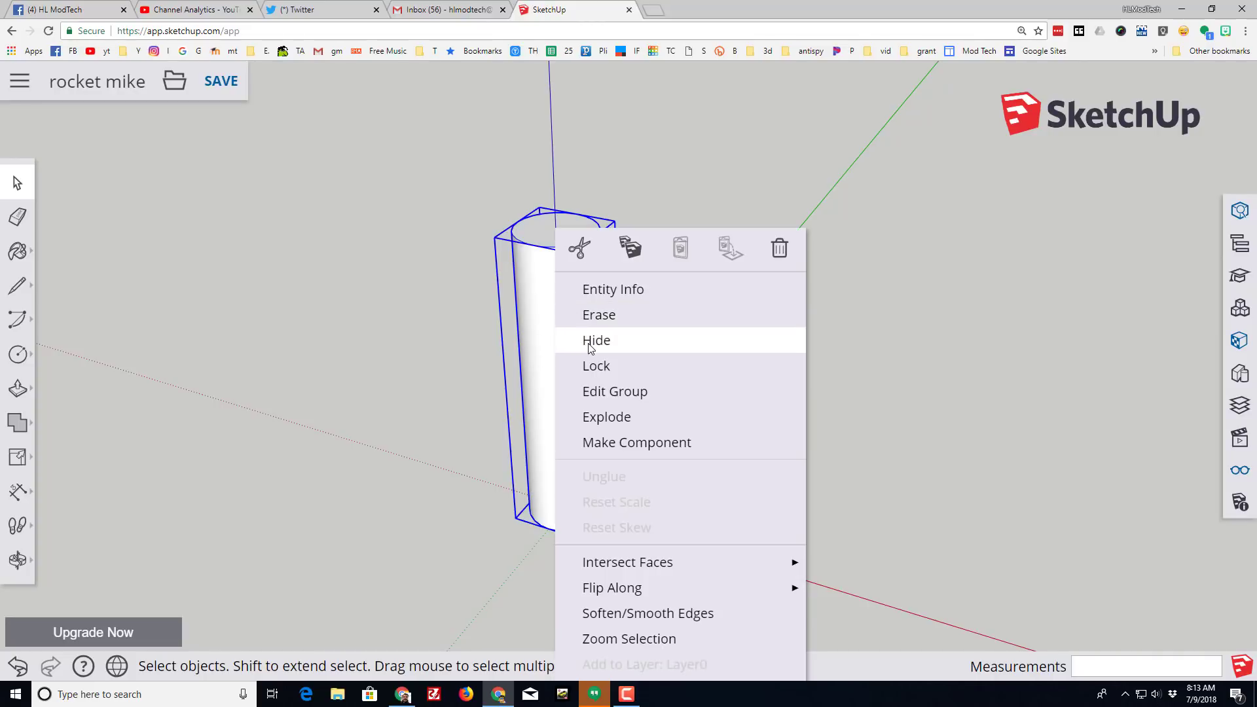
left_click(597, 341)
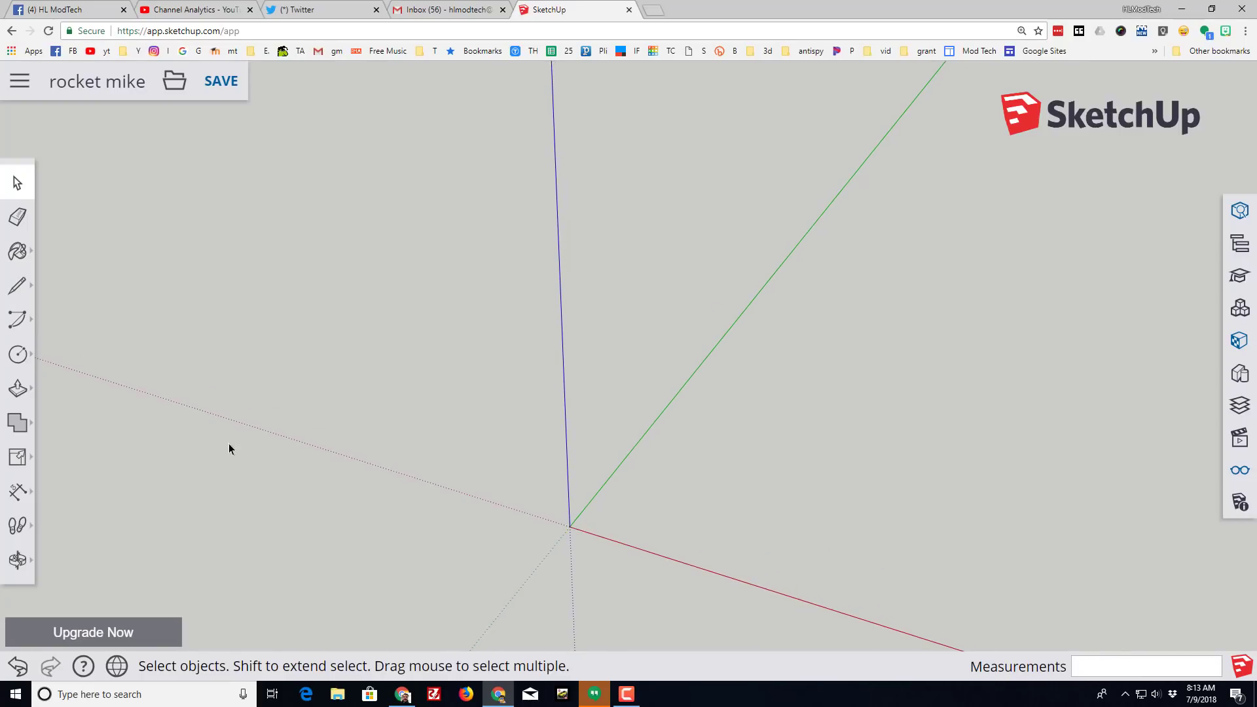
mouse_move(40, 342)
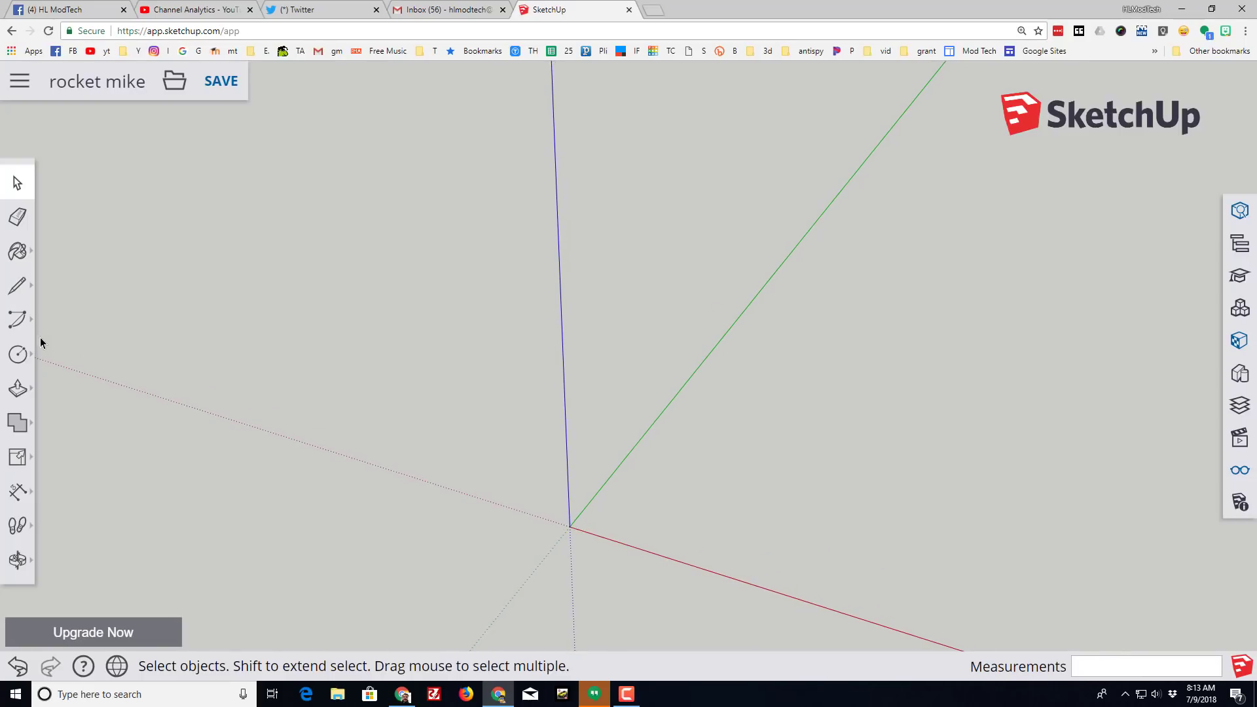
- Draw a long narrow rectangle from the origin and pull it up into a thin tall slab
left_click(15, 354)
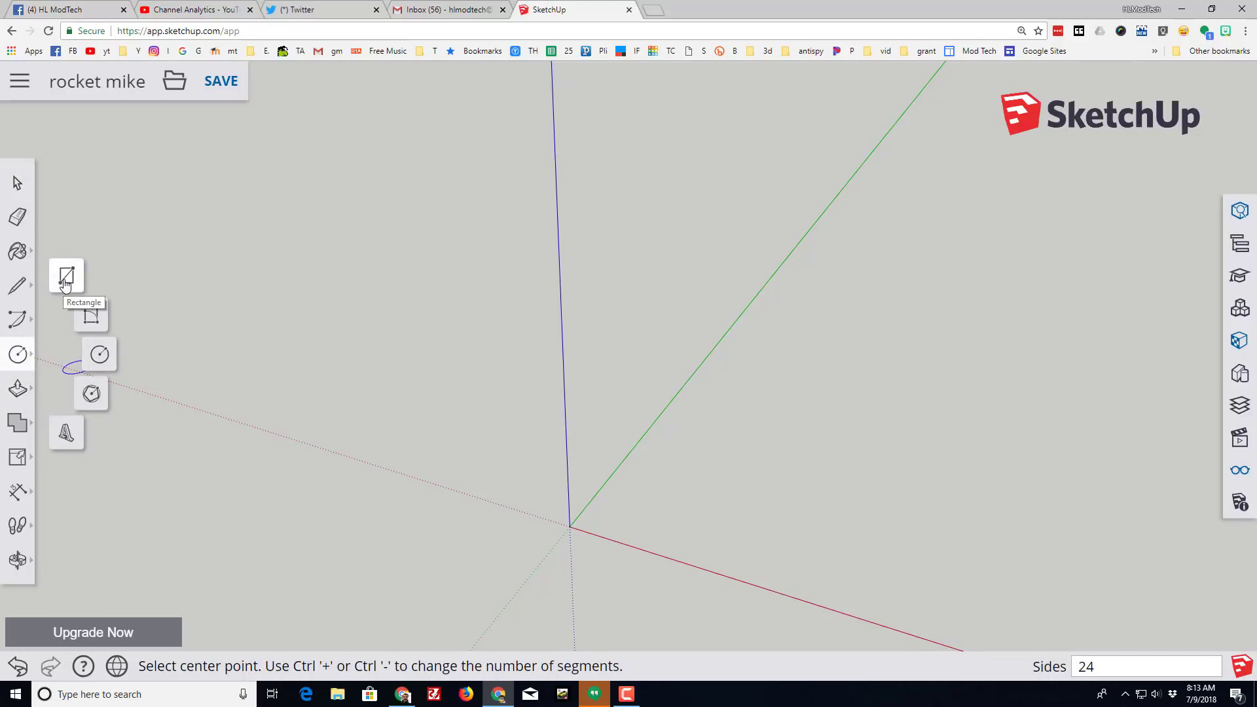
left_click(66, 275)
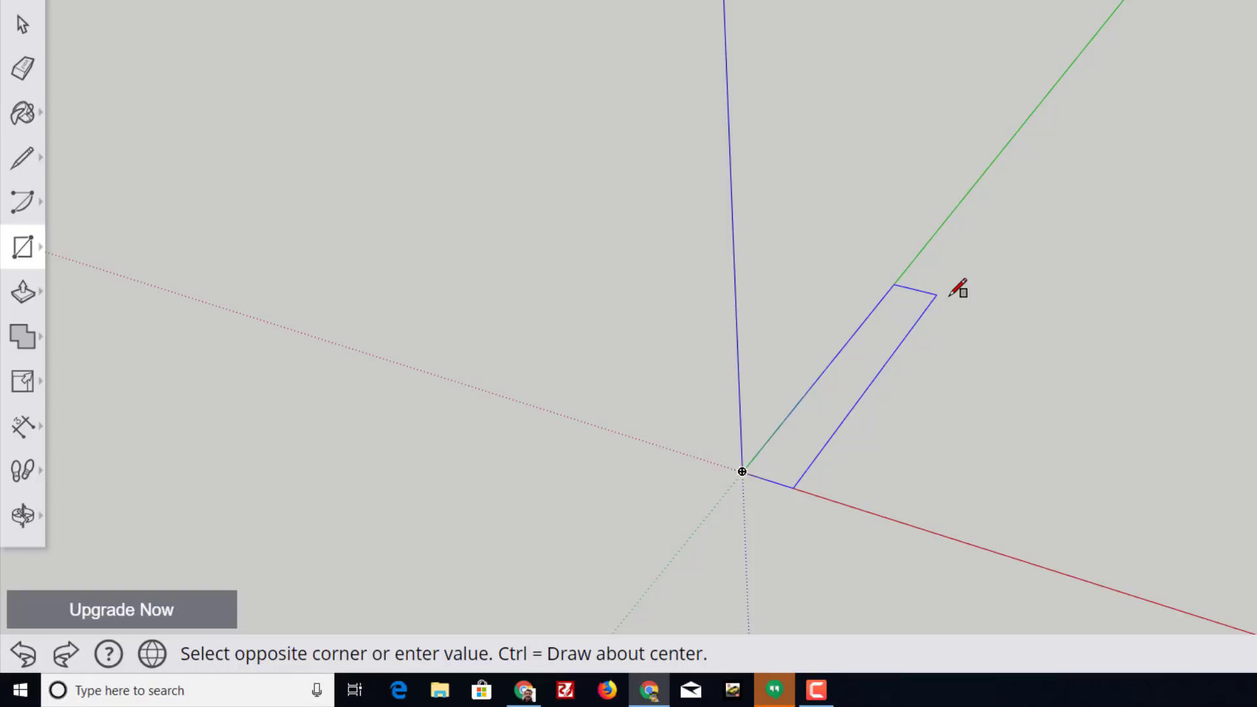
left_click(964, 294)
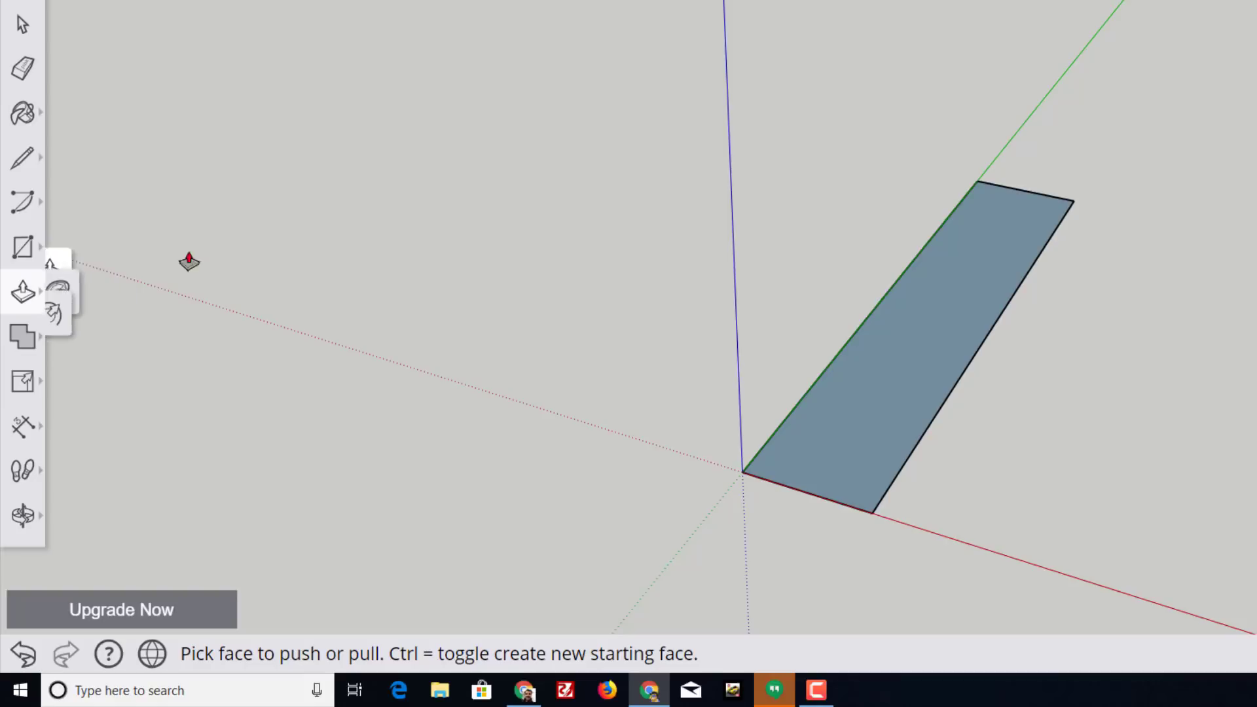
left_click_drag(881, 321, 842, 152)
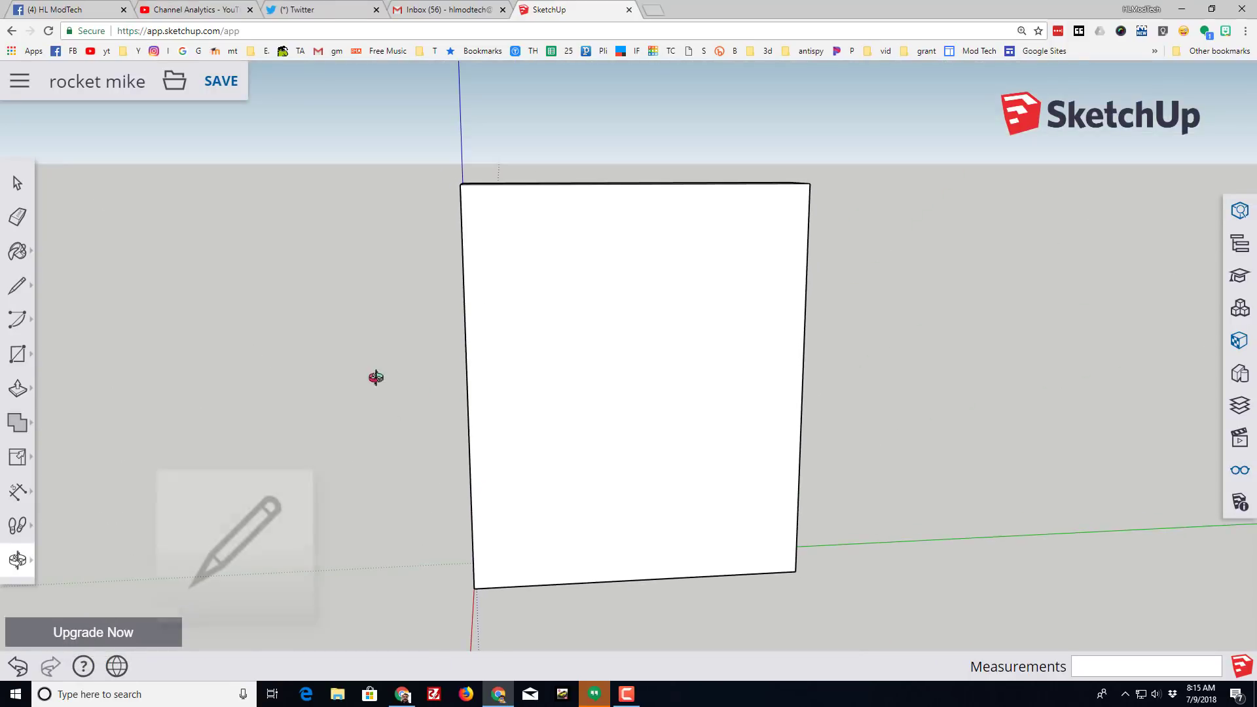
- Split the slab with a diagonal line and push away the triangle to form a fin
left_click(17, 285)
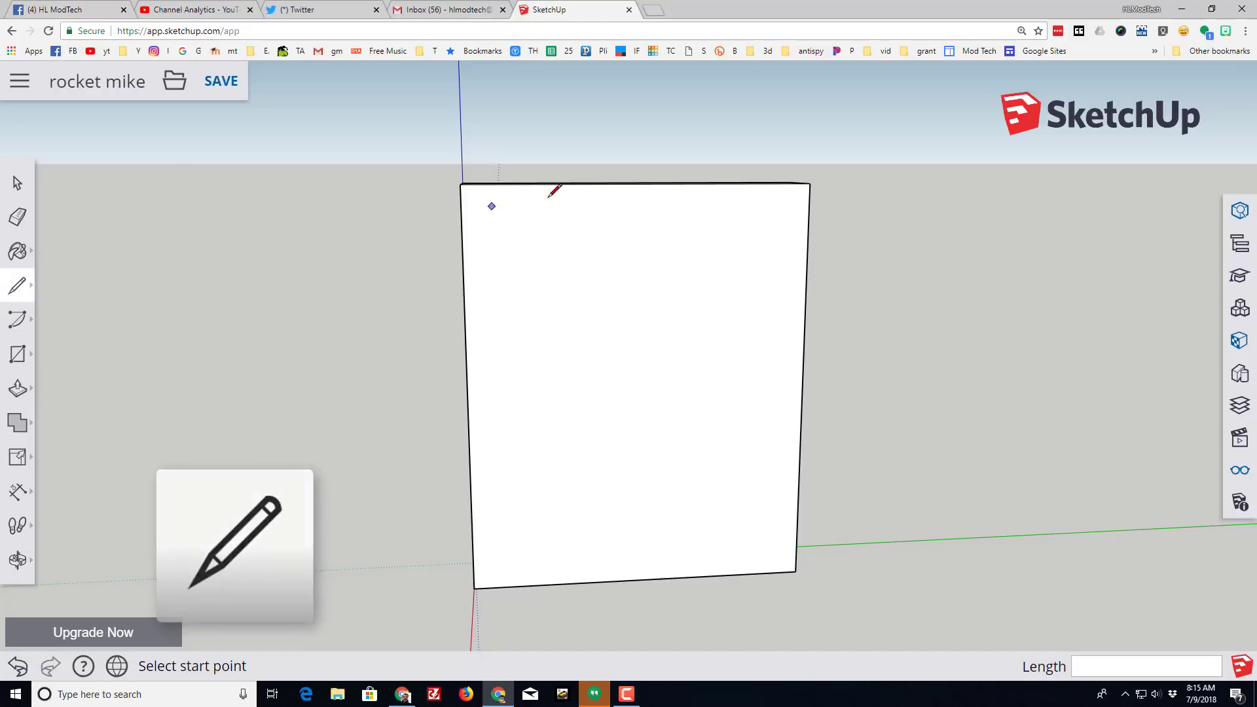
left_click(548, 183)
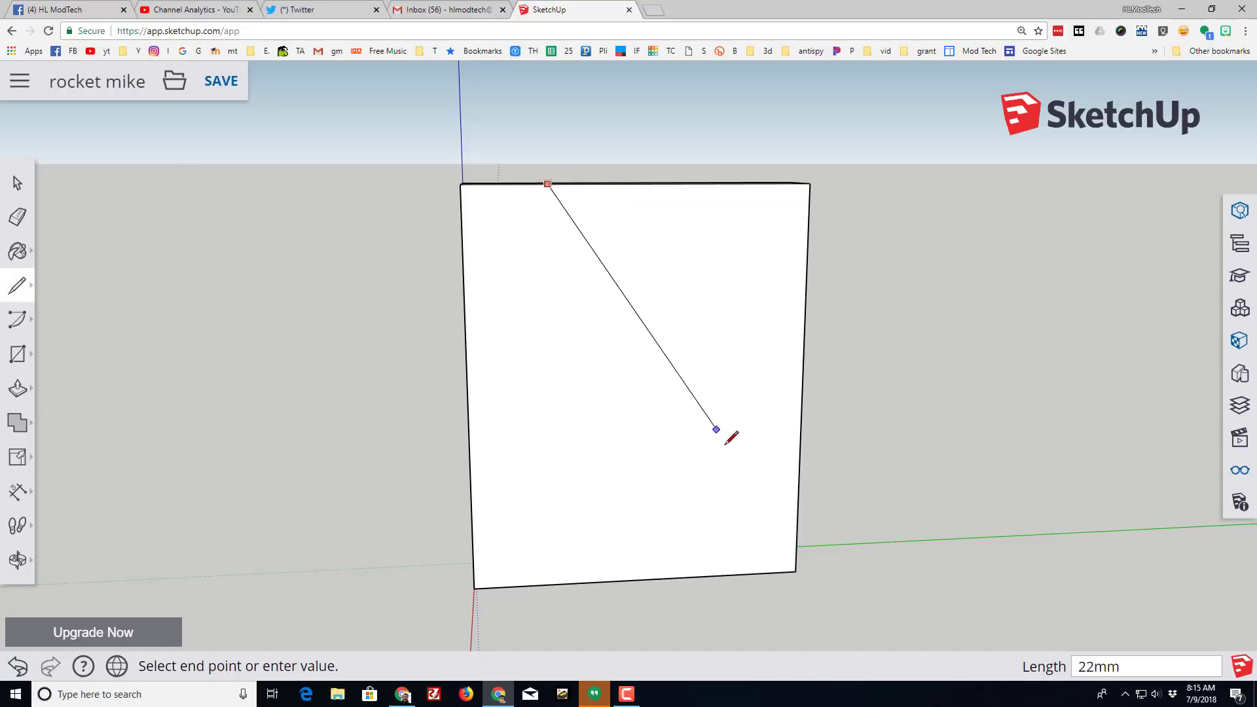
left_click(797, 509)
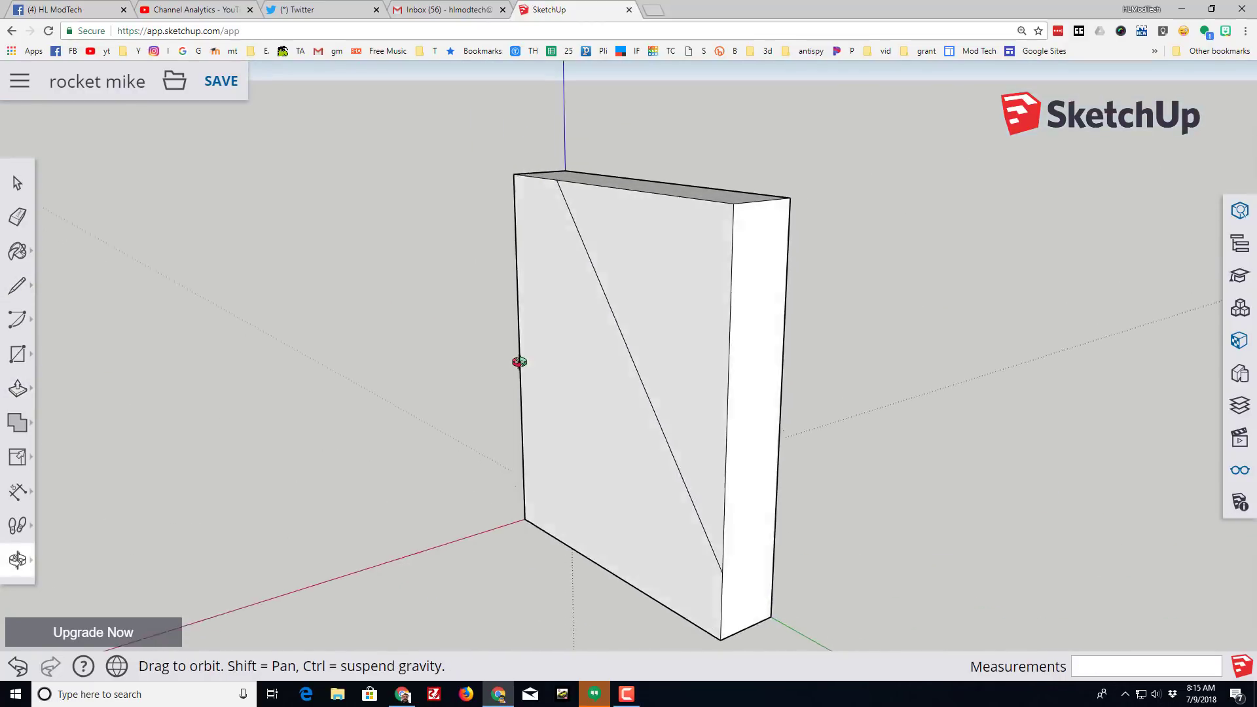
left_click(18, 385)
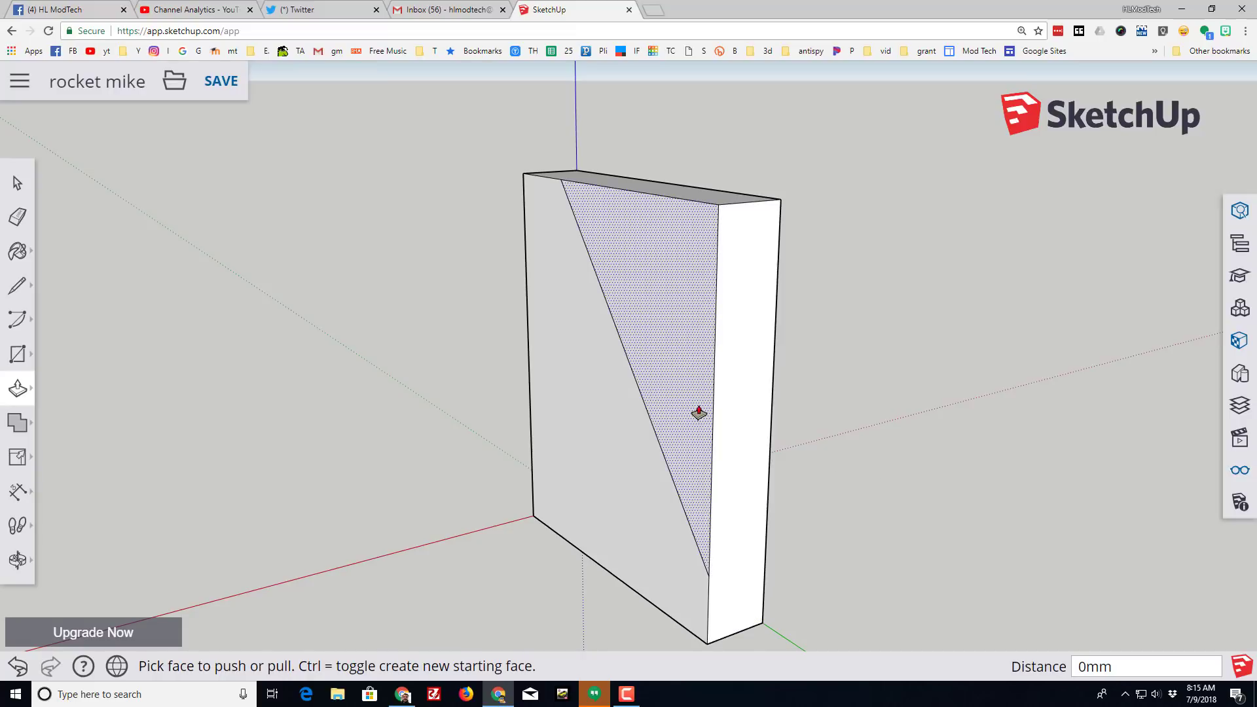
left_click_drag(698, 413, 771, 407)
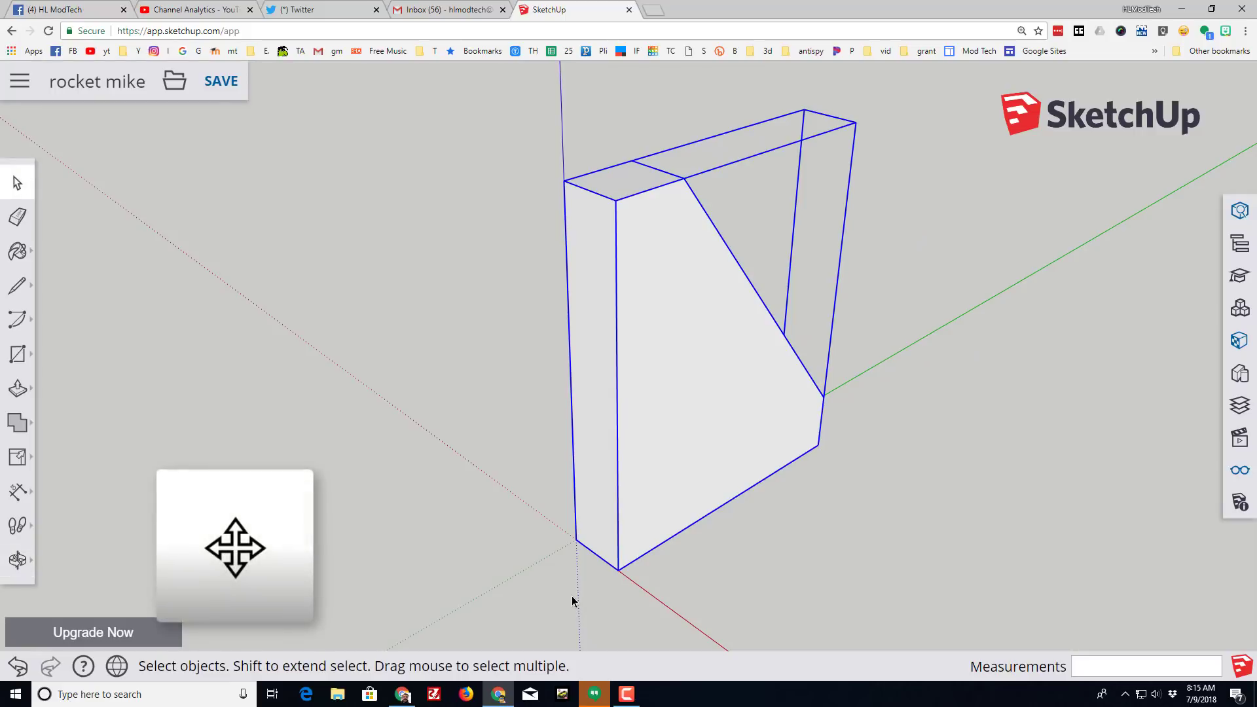
mouse_move(10, 423)
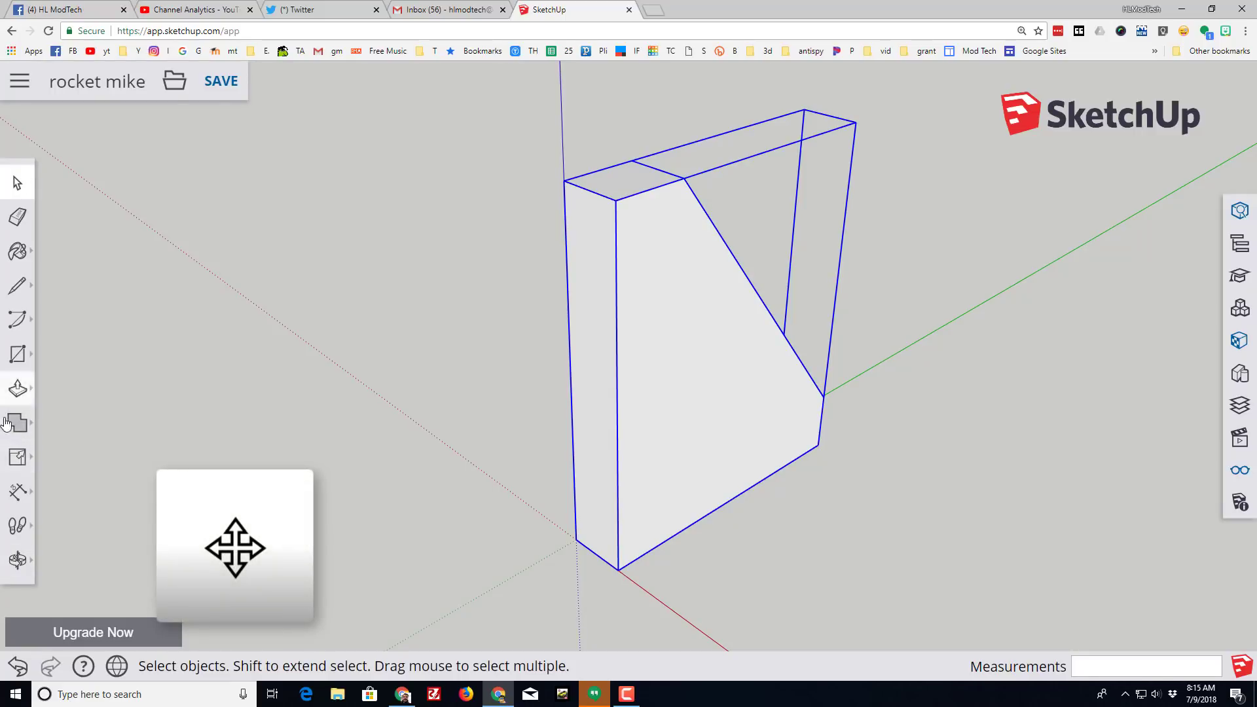
- Move the selected fin outward along the green axis away from the origin
left_click(17, 455)
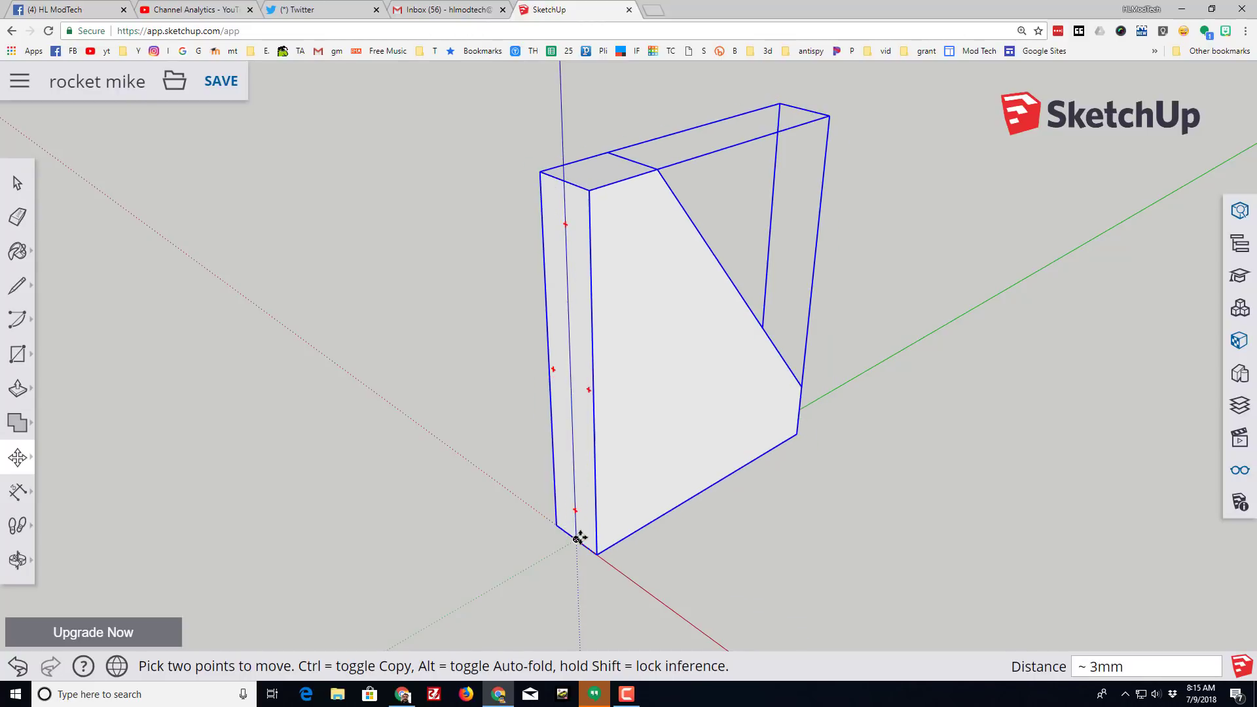
mouse_move(574, 542)
type("14")
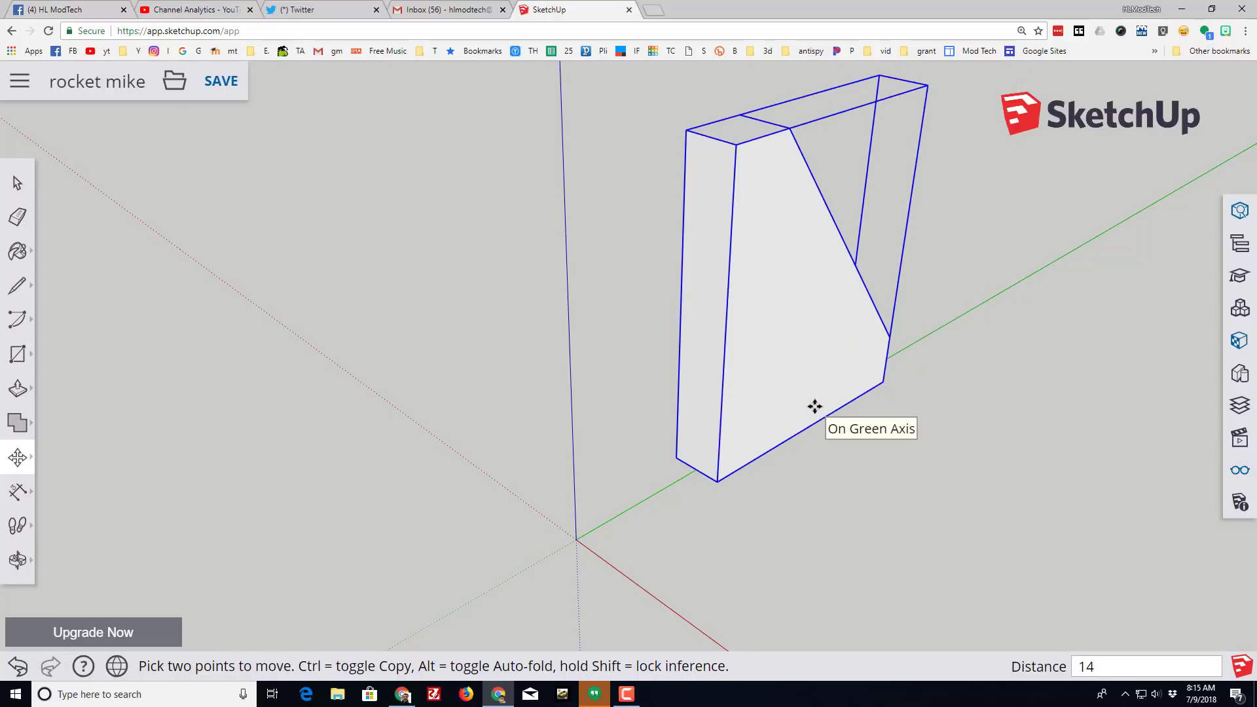
mouse_move(676, 483)
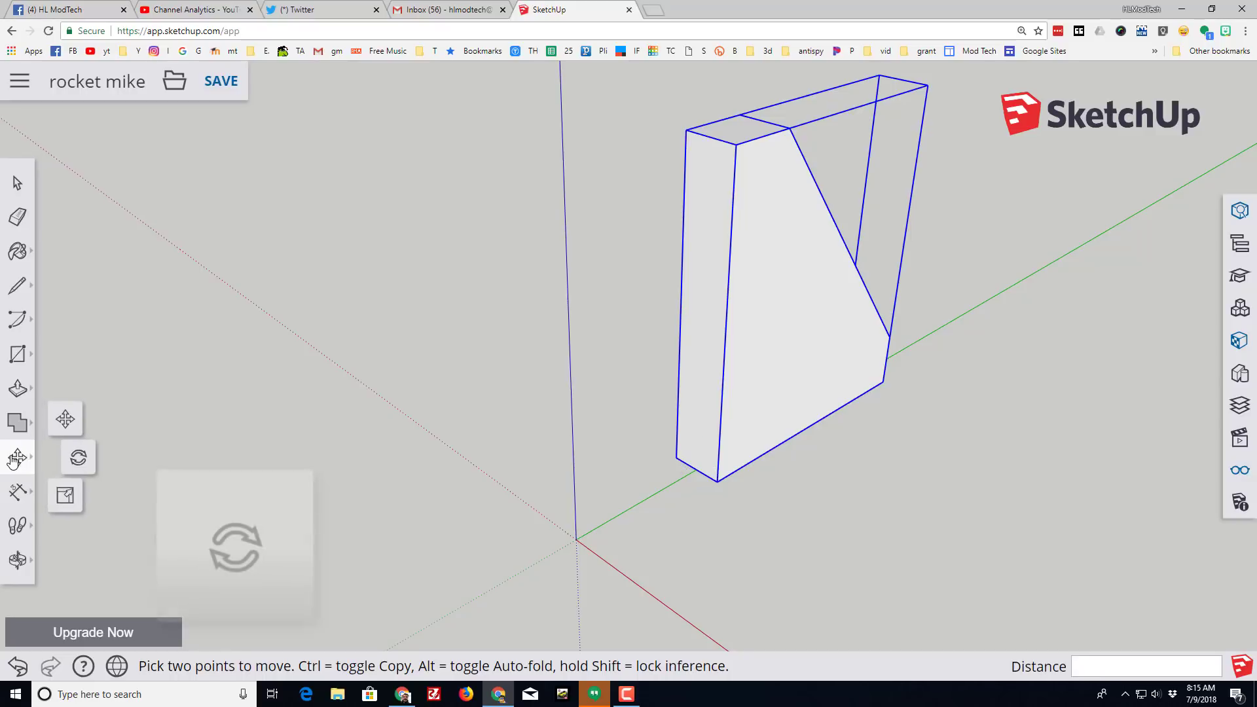
- Rotate-copy the fin around the axis origin to make four evenly spaced fins
left_click(78, 458)
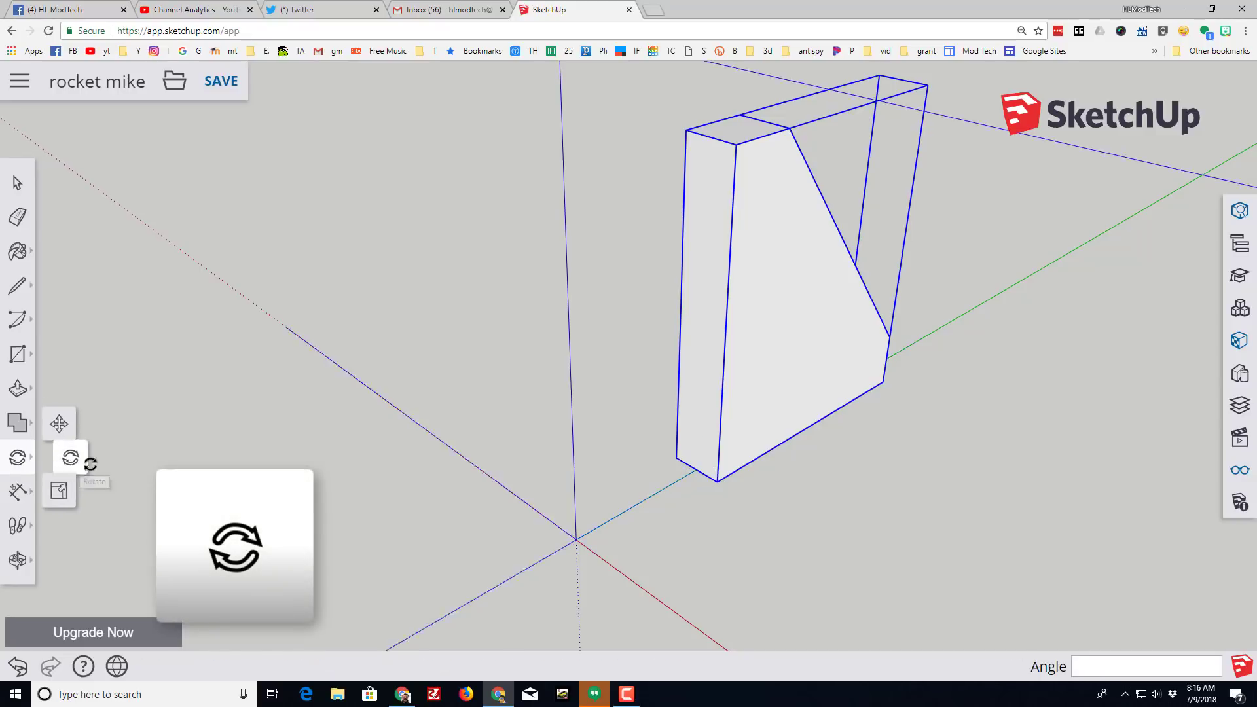
left_click(65, 456)
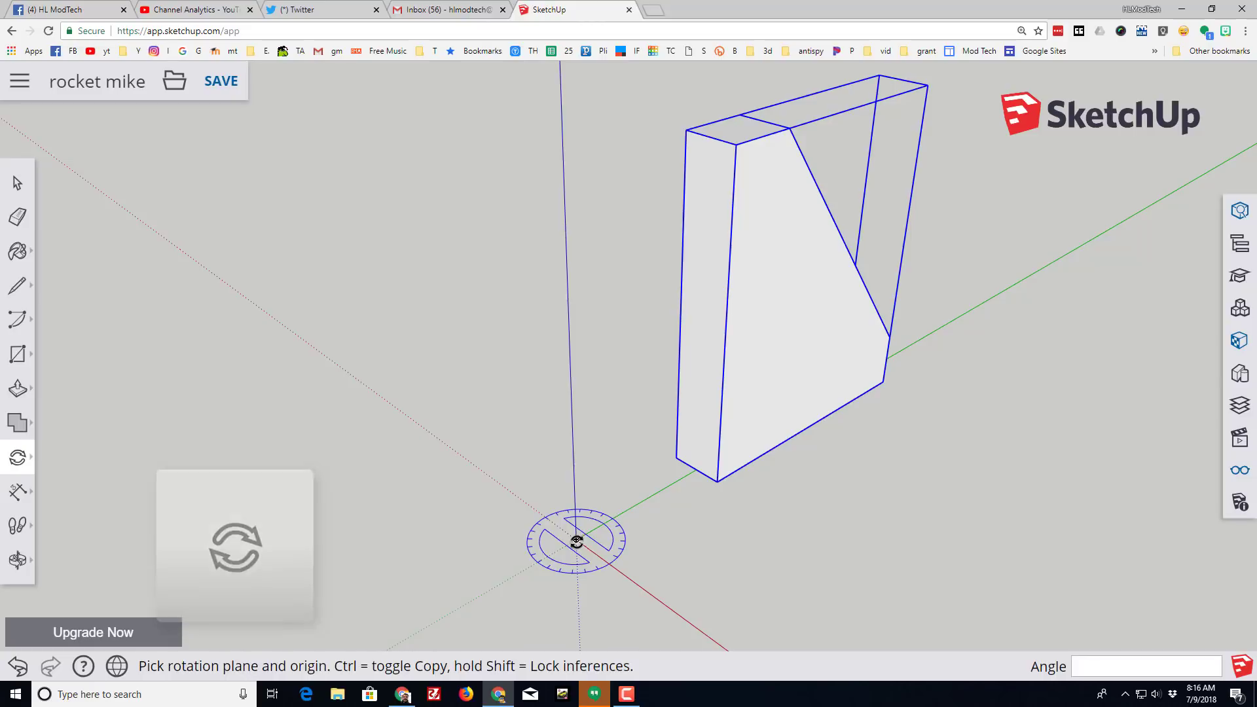
left_click(576, 539)
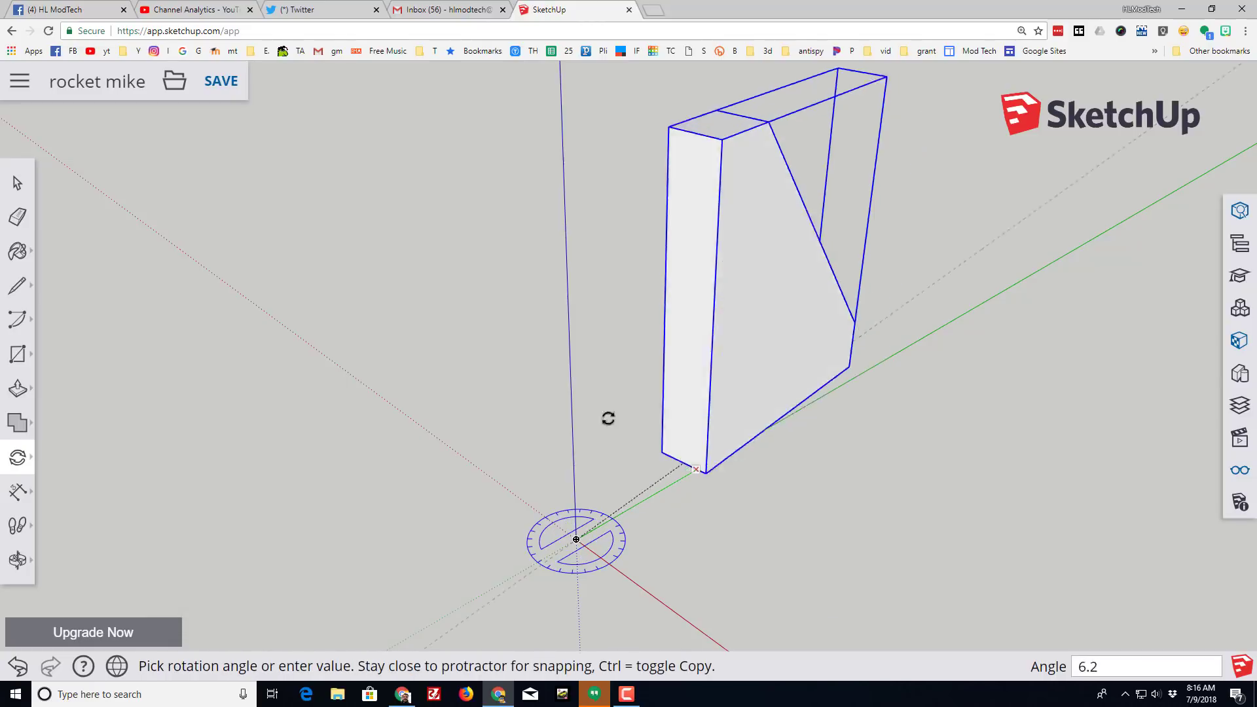
mouse_move(520, 362)
type("180")
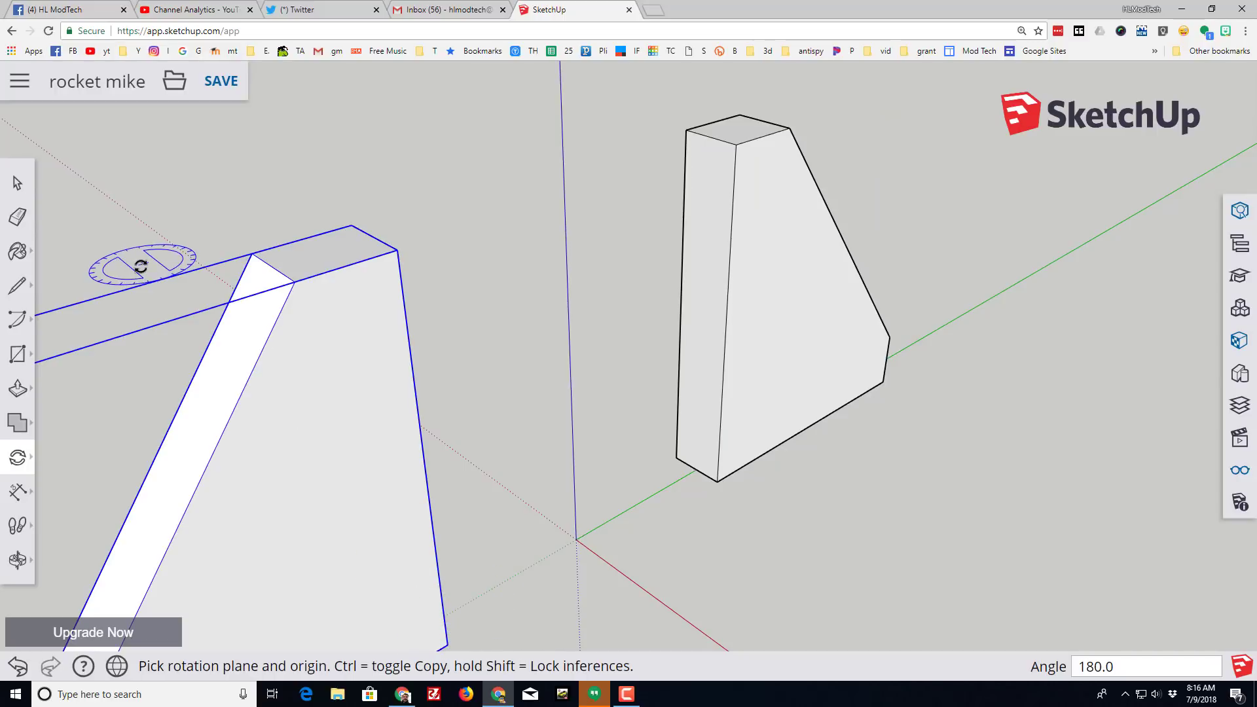
left_click(15, 182)
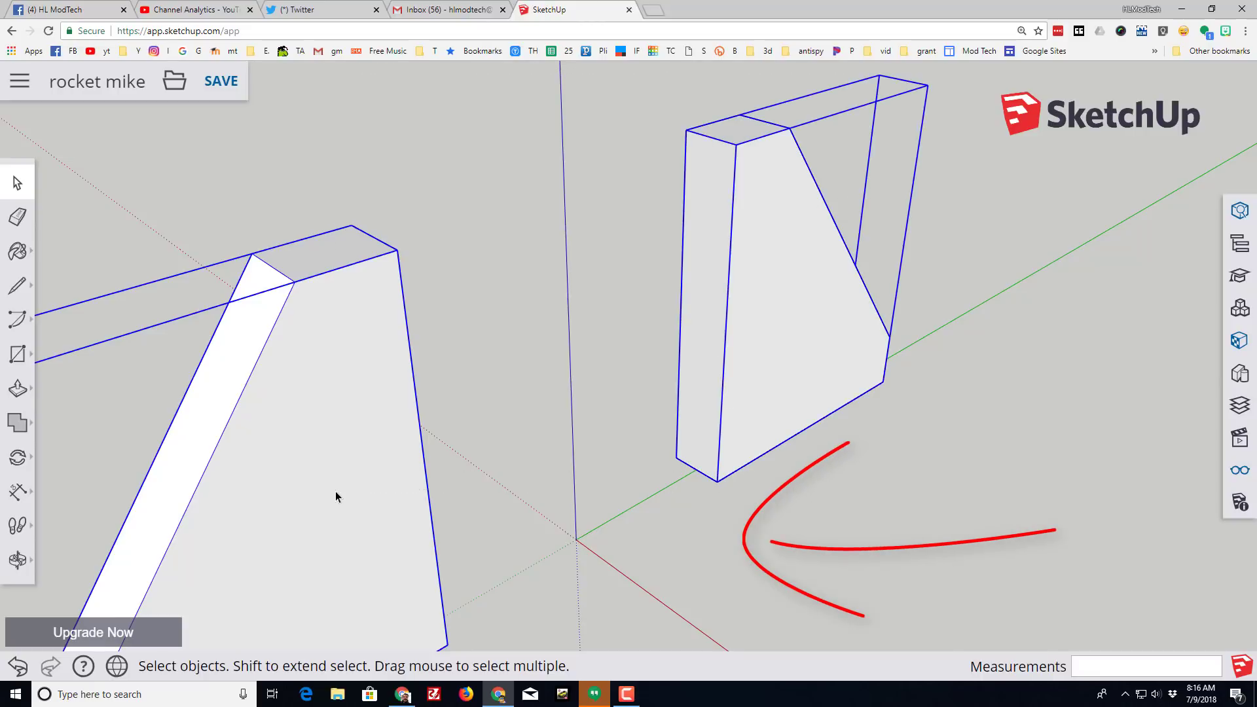
mouse_move(32, 482)
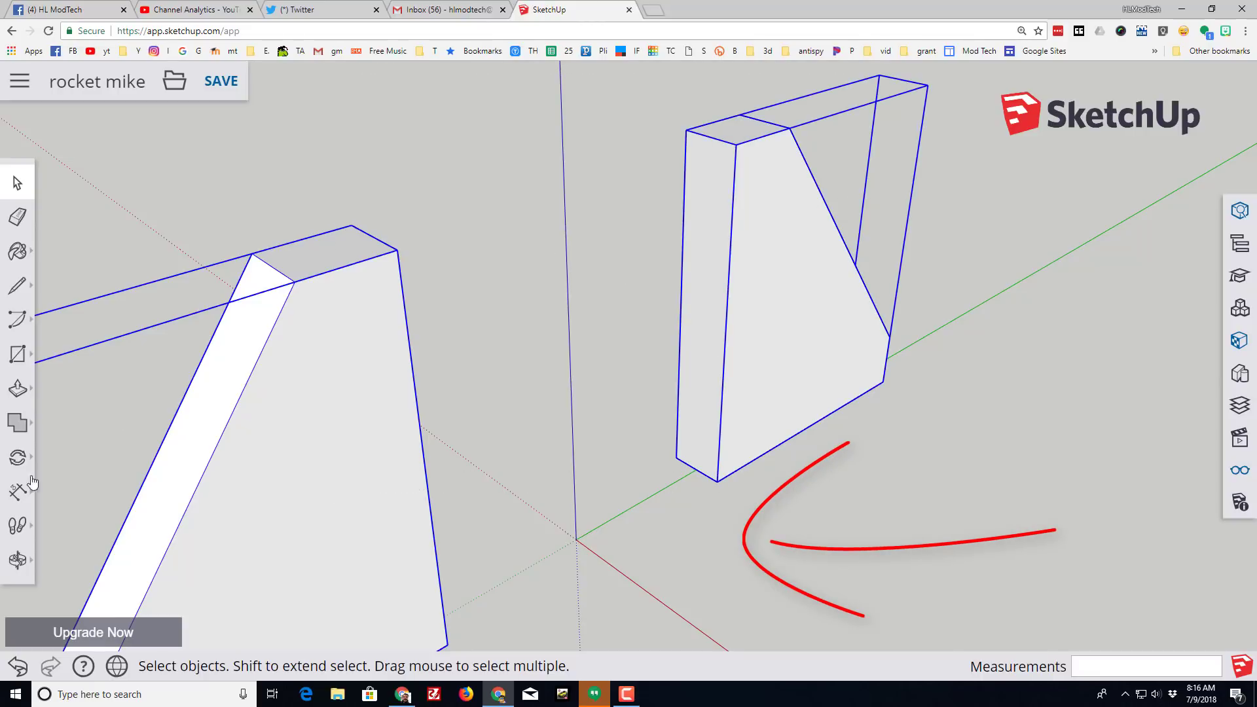
left_click(19, 455)
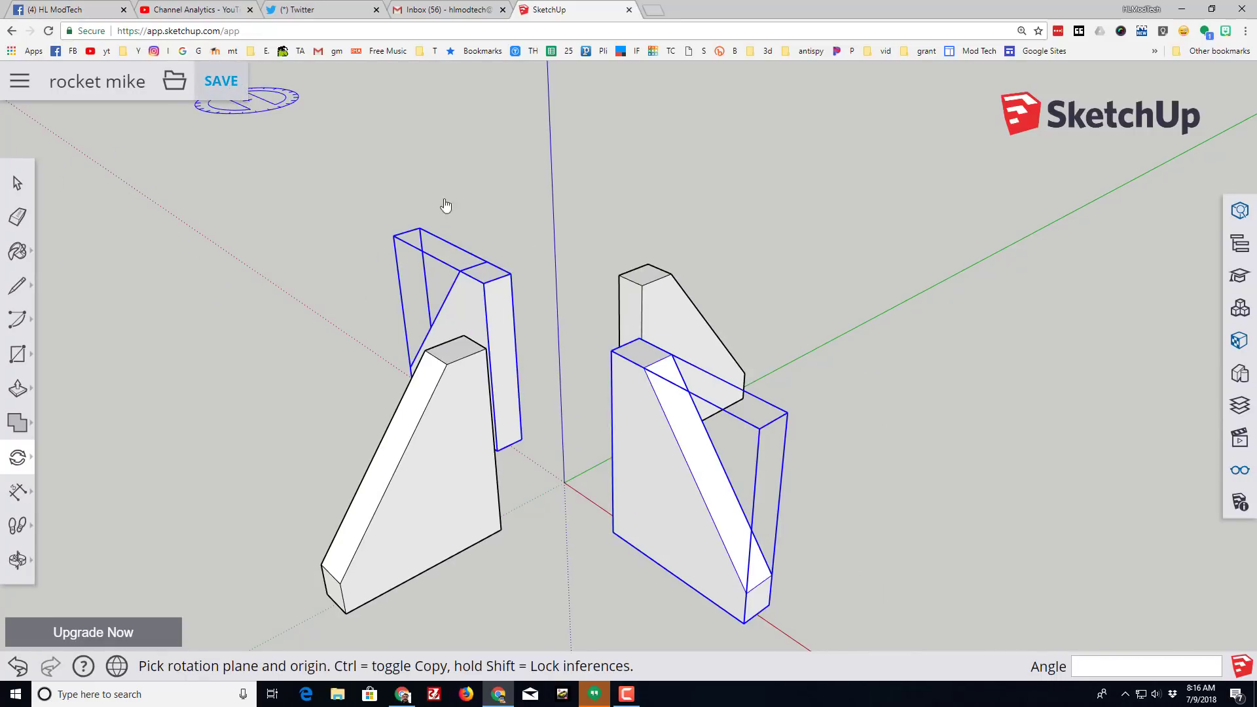
- Save the model and unhide the body tube so the four fins surround its base
left_click(222, 81)
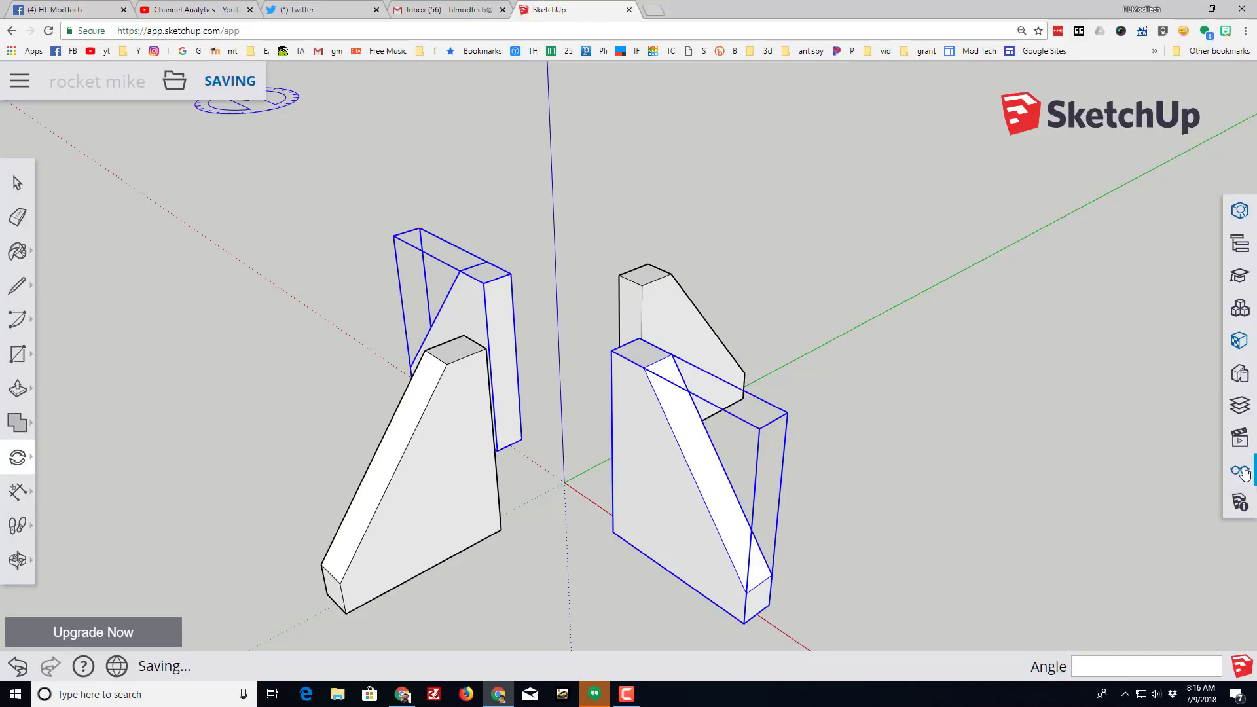
left_click(1239, 470)
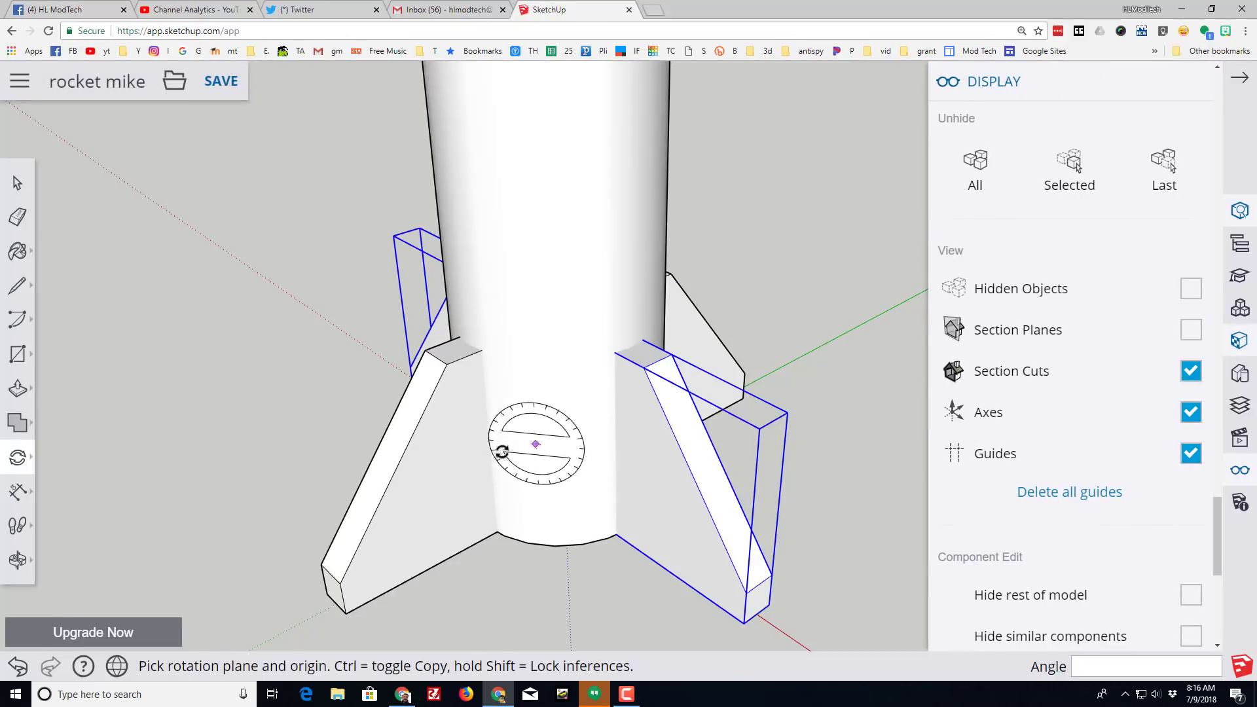
left_click(17, 561)
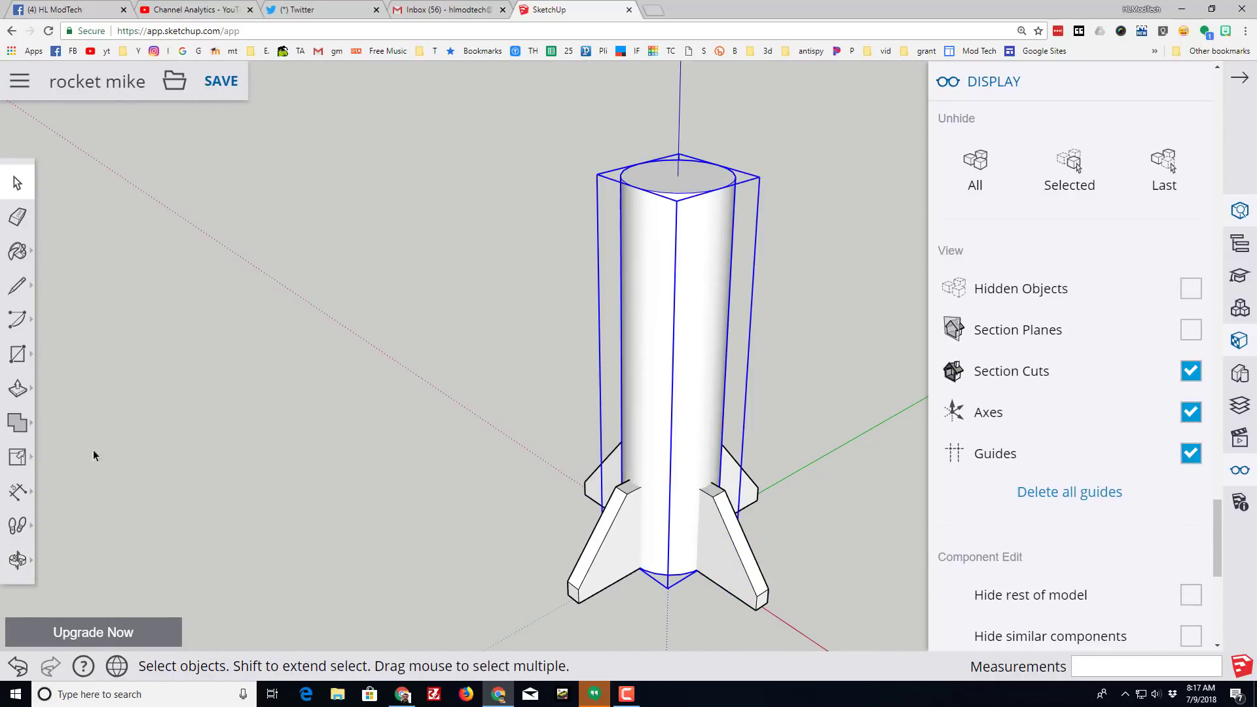
- Scale the body tube taller by dragging its top grip up along the blue axis
left_click(19, 456)
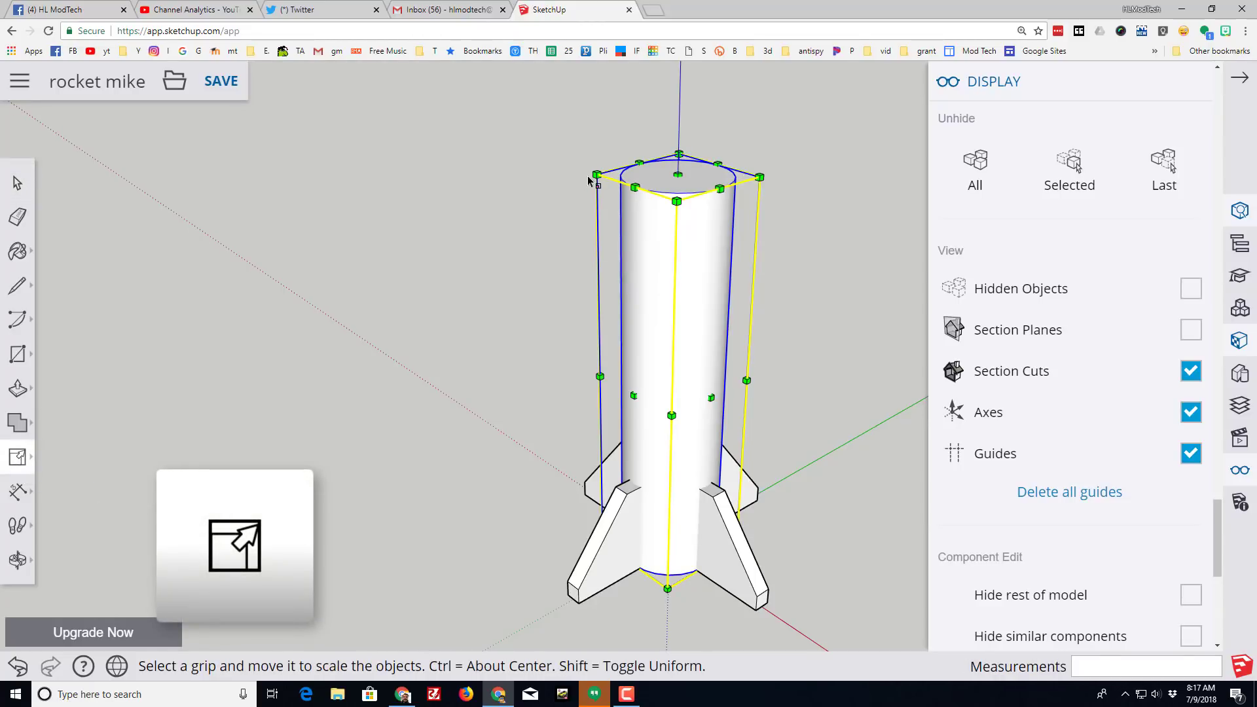
mouse_move(677, 176)
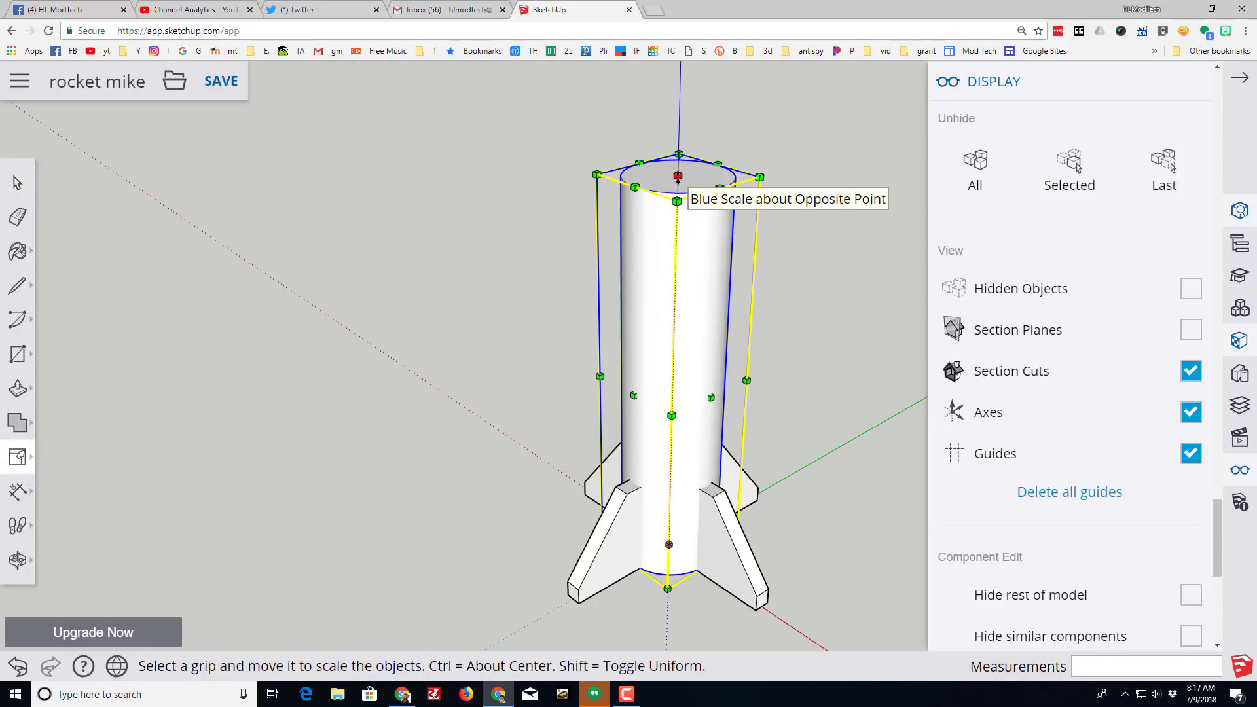
left_click_drag(677, 176, 679, 72)
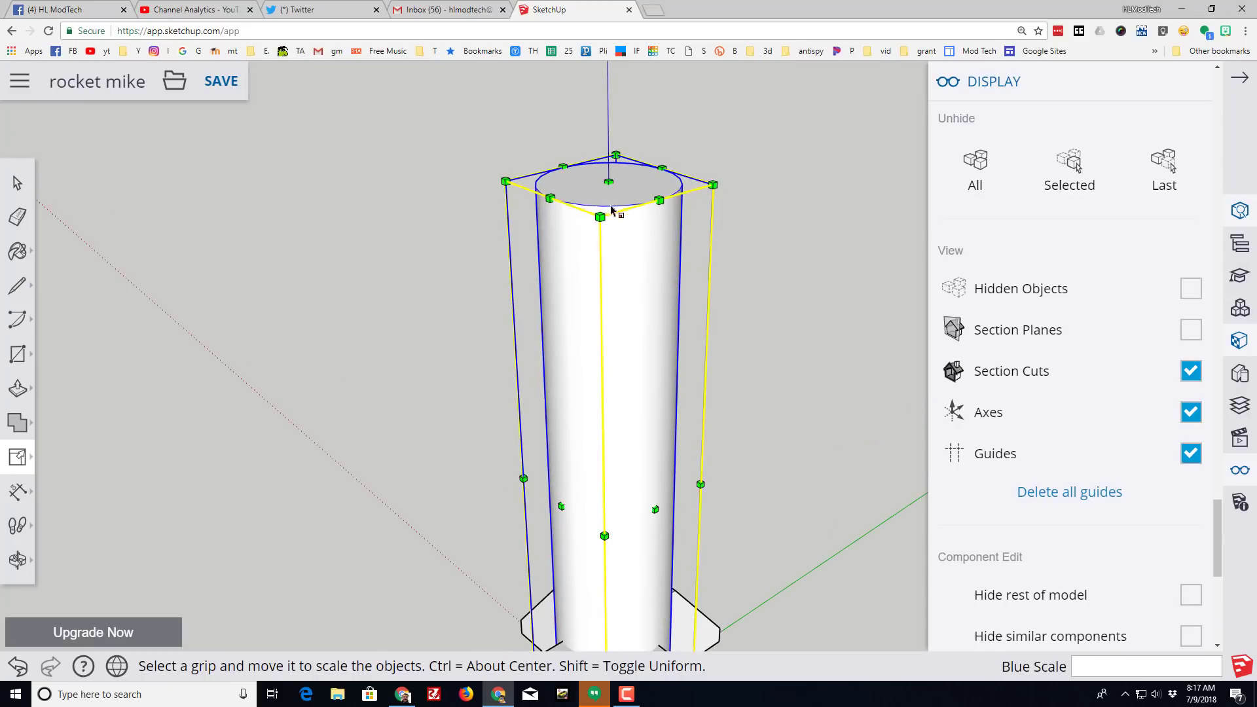
mouse_move(16, 355)
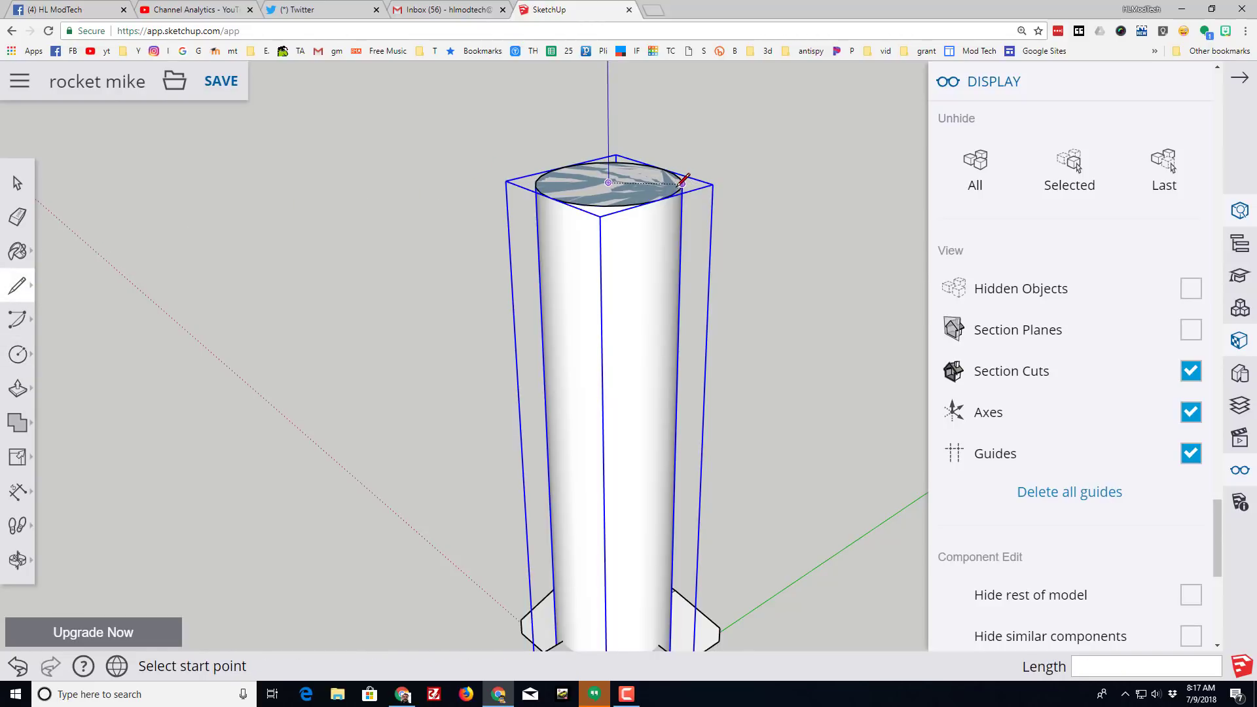
- Draw a line across the tube's top circle to profile the pointed cone nose
left_click(608, 182)
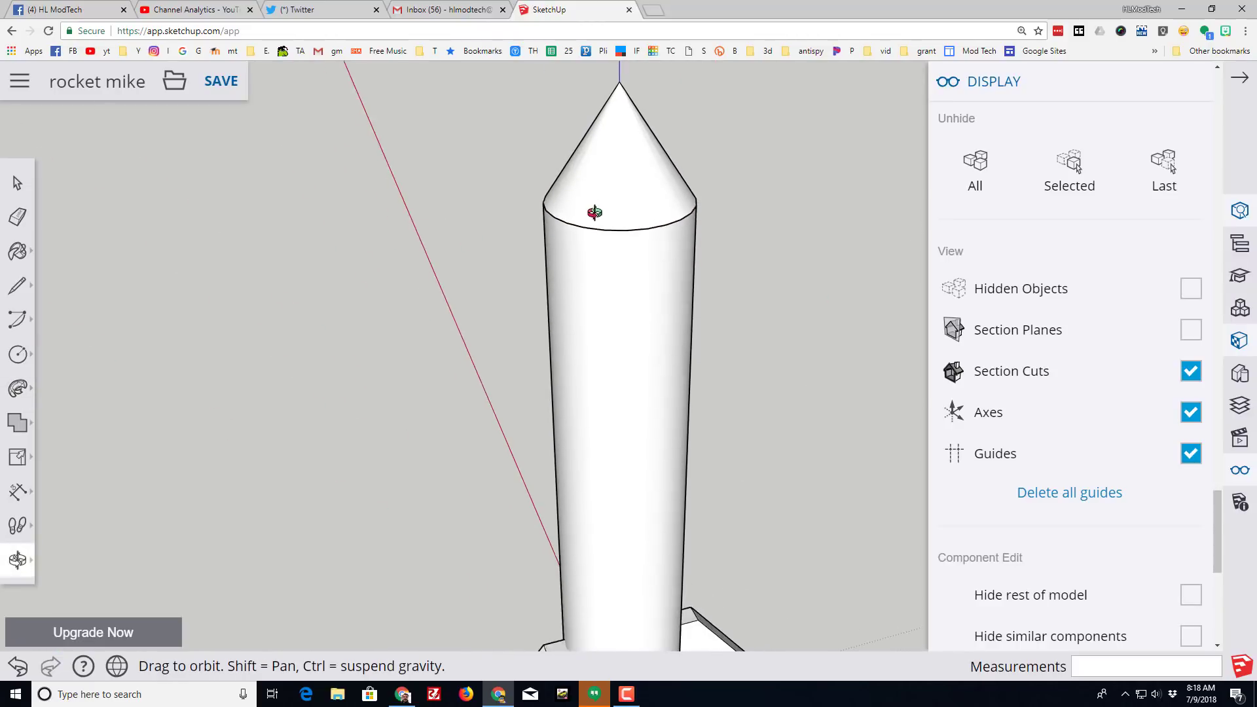
- Hide the body tube so the cone nose stands alone
left_click(15, 184)
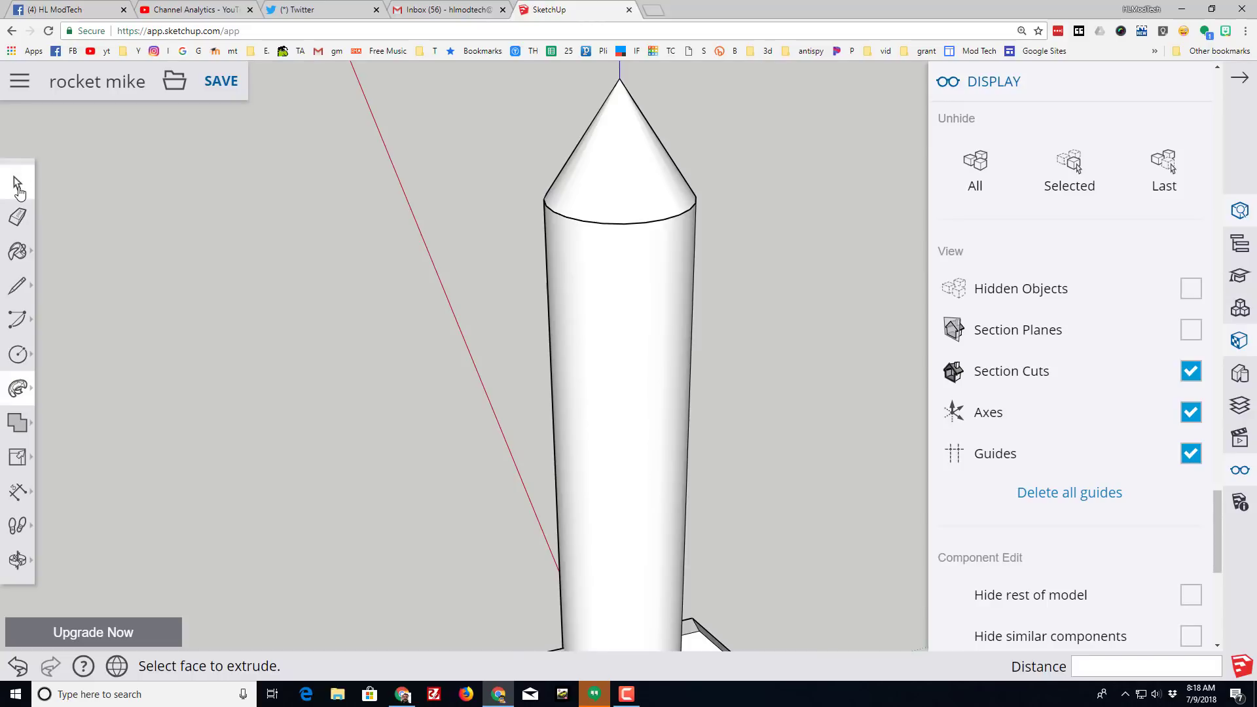
left_click(16, 184)
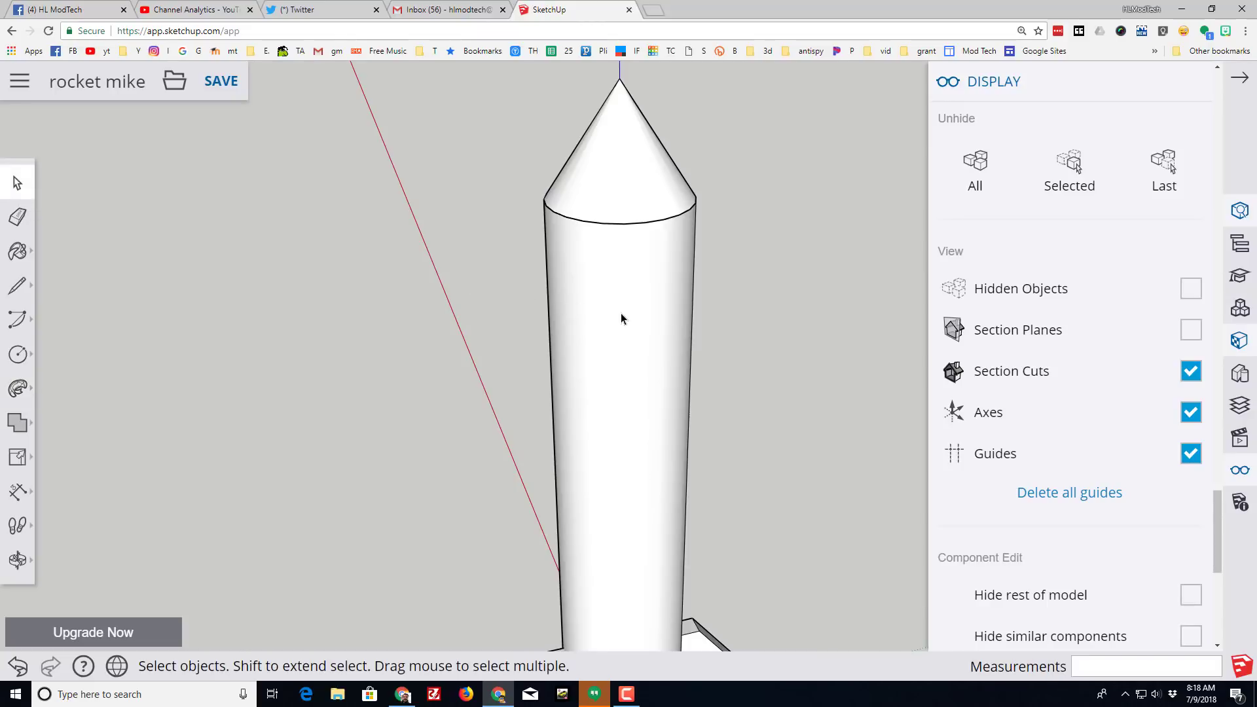
right_click(624, 319)
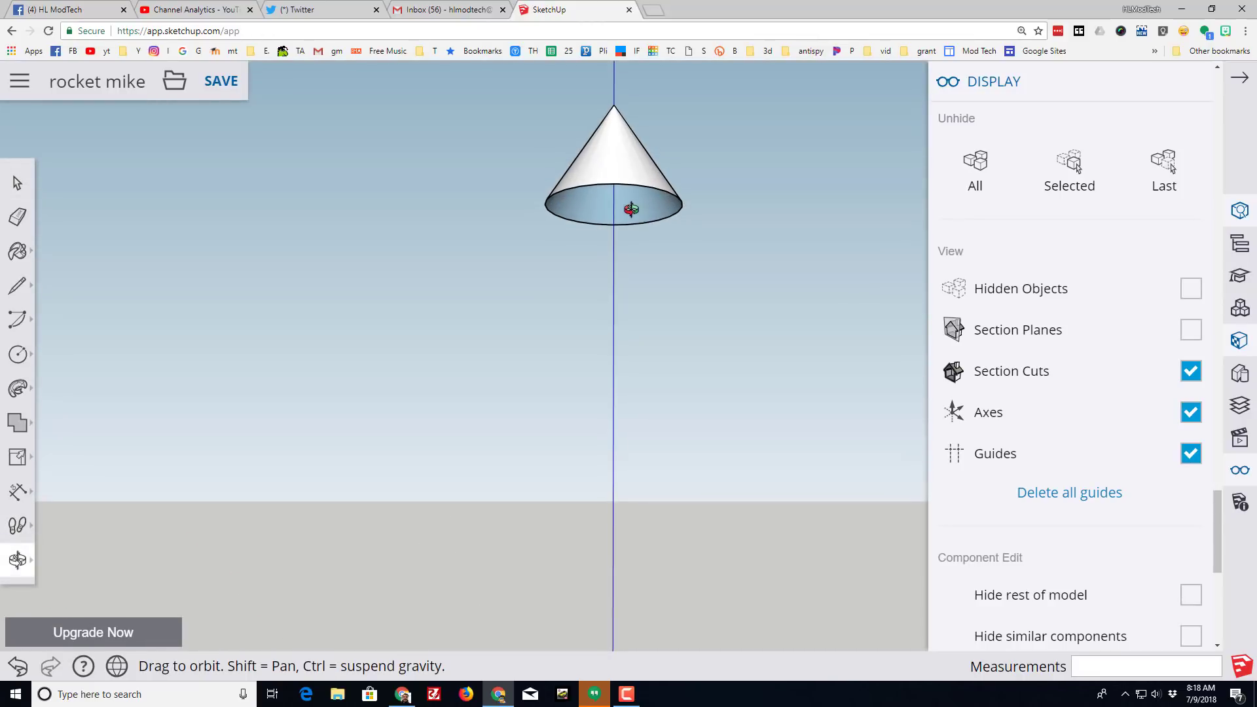
- Close the cone's base with a line and make the cone a group
left_click(17, 286)
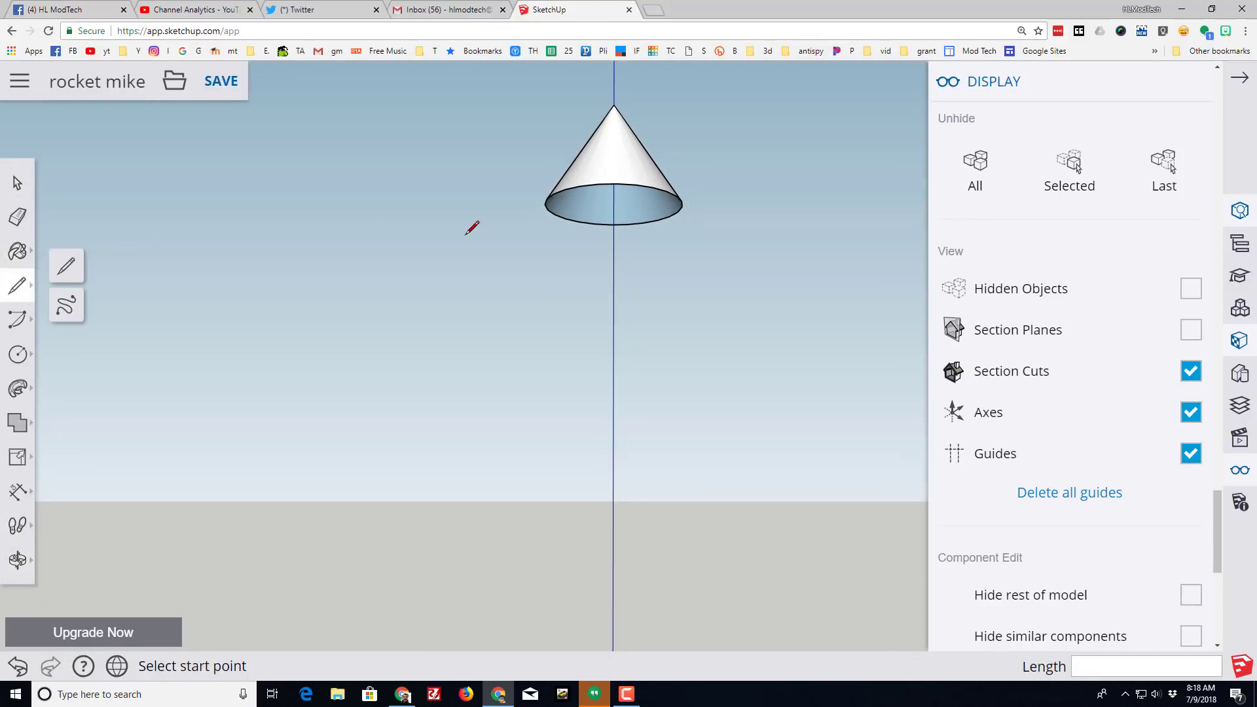
mouse_move(538, 203)
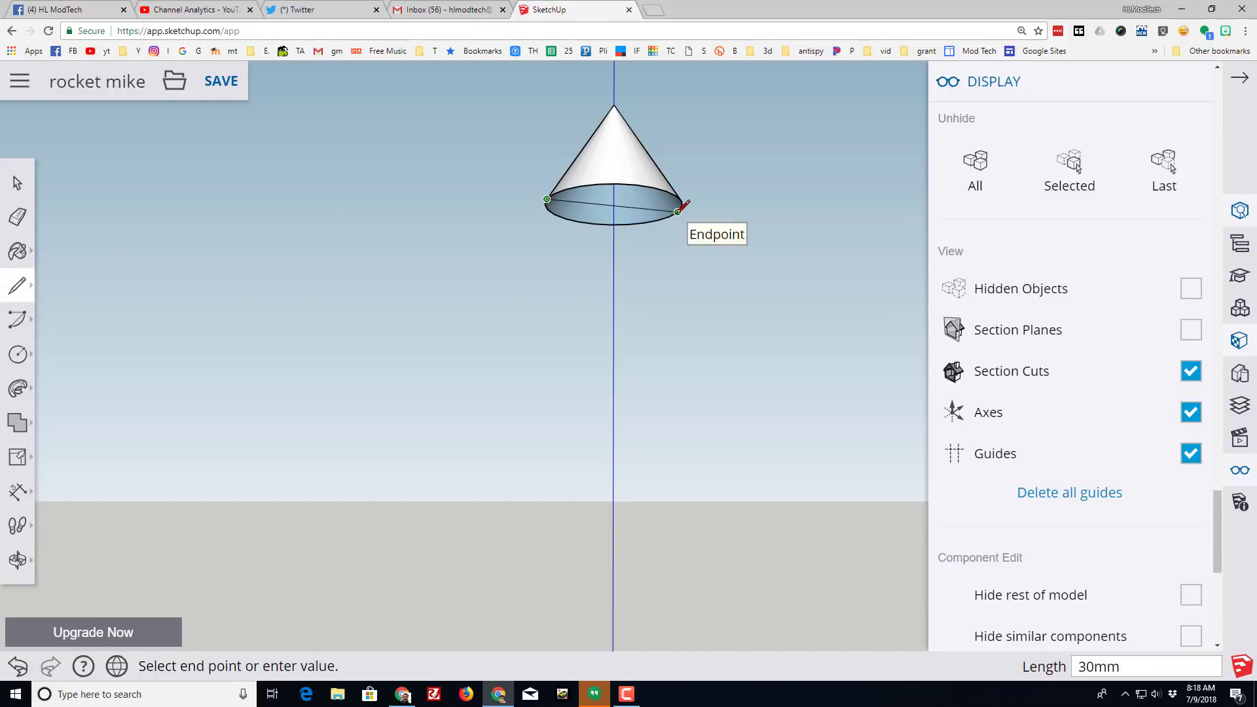
left_click(16, 214)
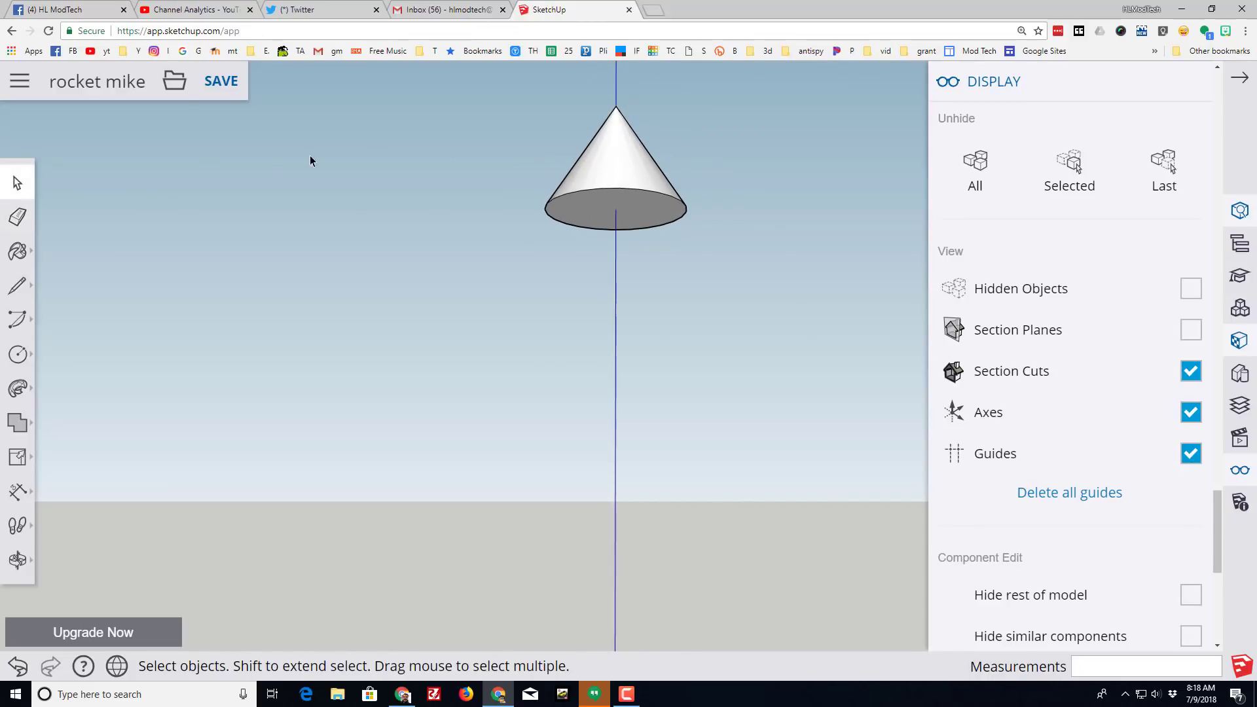
right_click(599, 193)
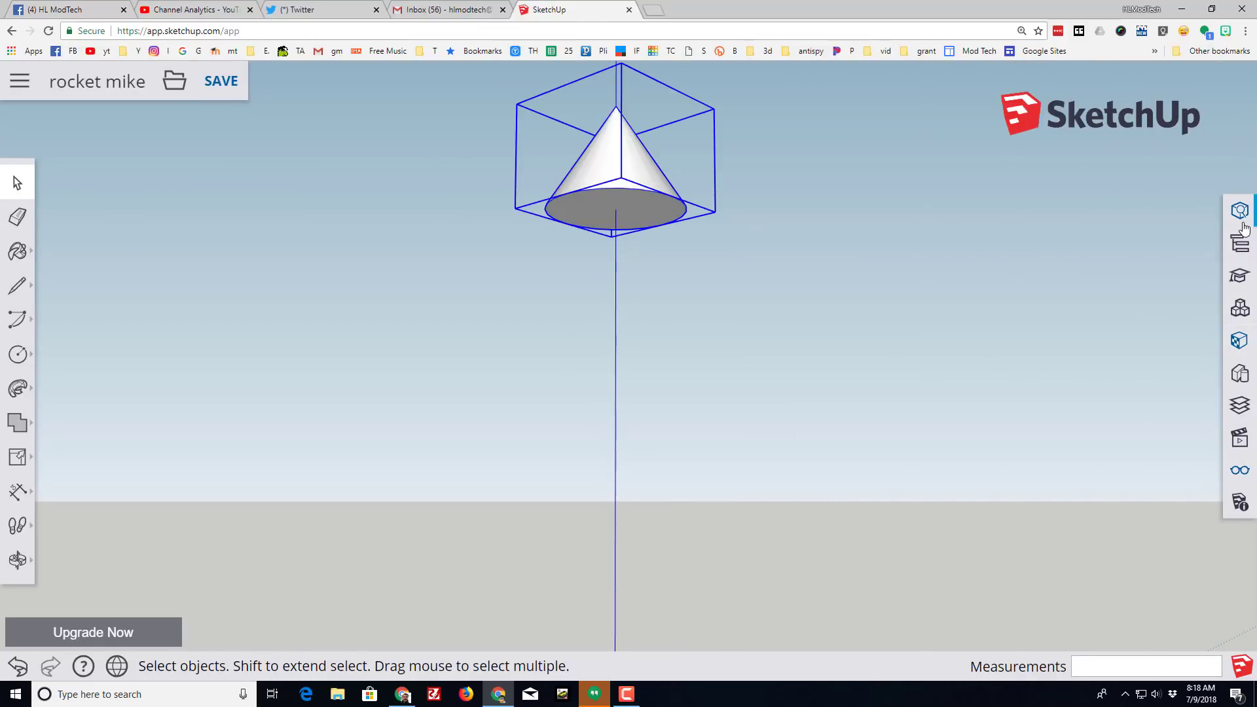
- Unhide the body tube from the Display panel and zoom extents to the whole rocket
left_click(1237, 228)
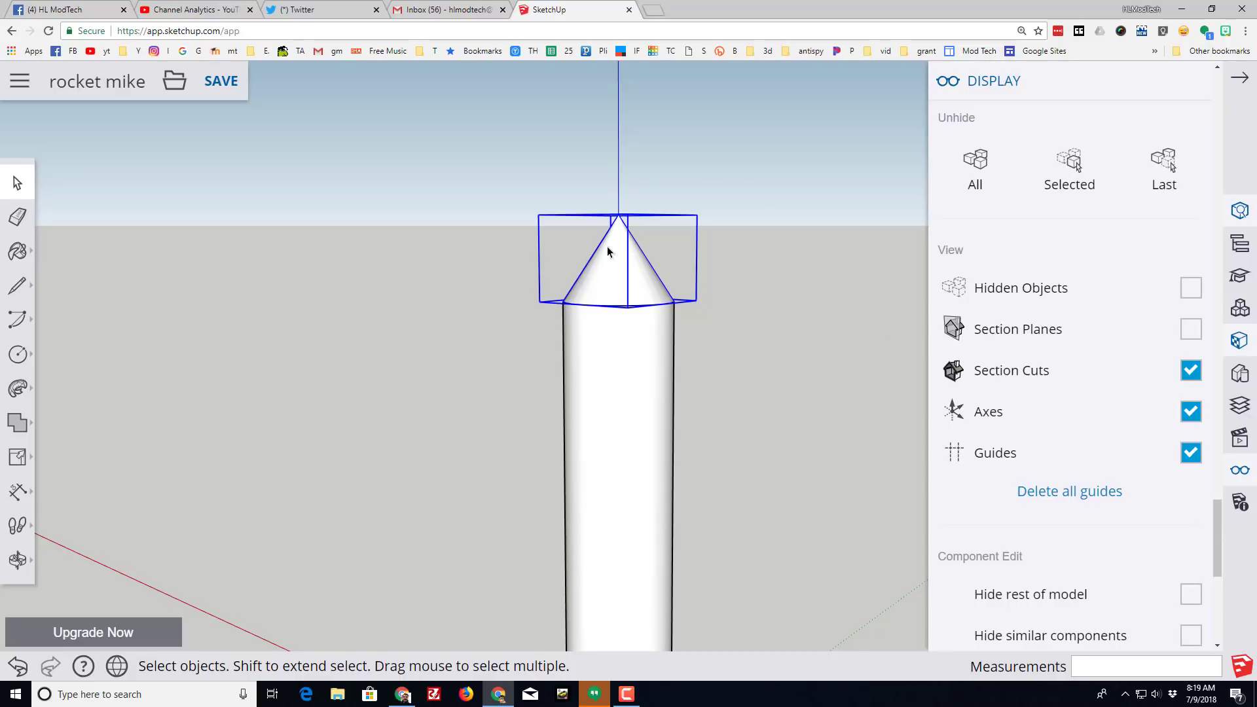
mouse_move(18, 456)
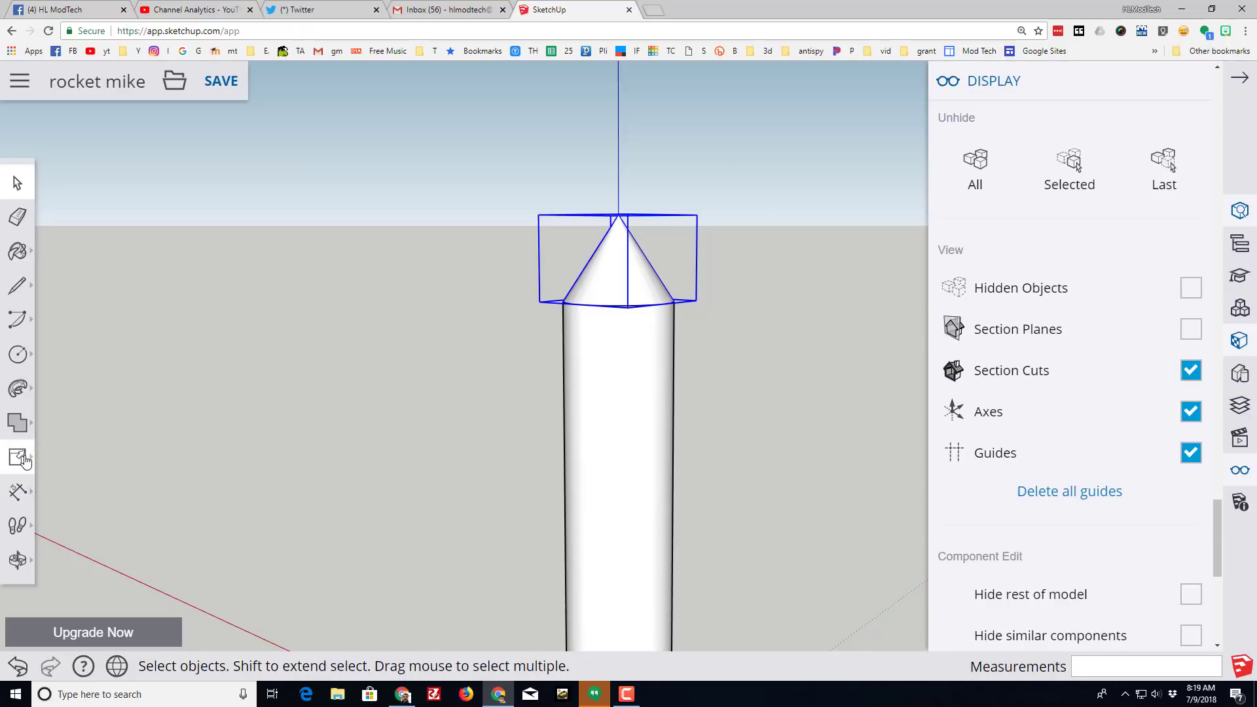
left_click(19, 459)
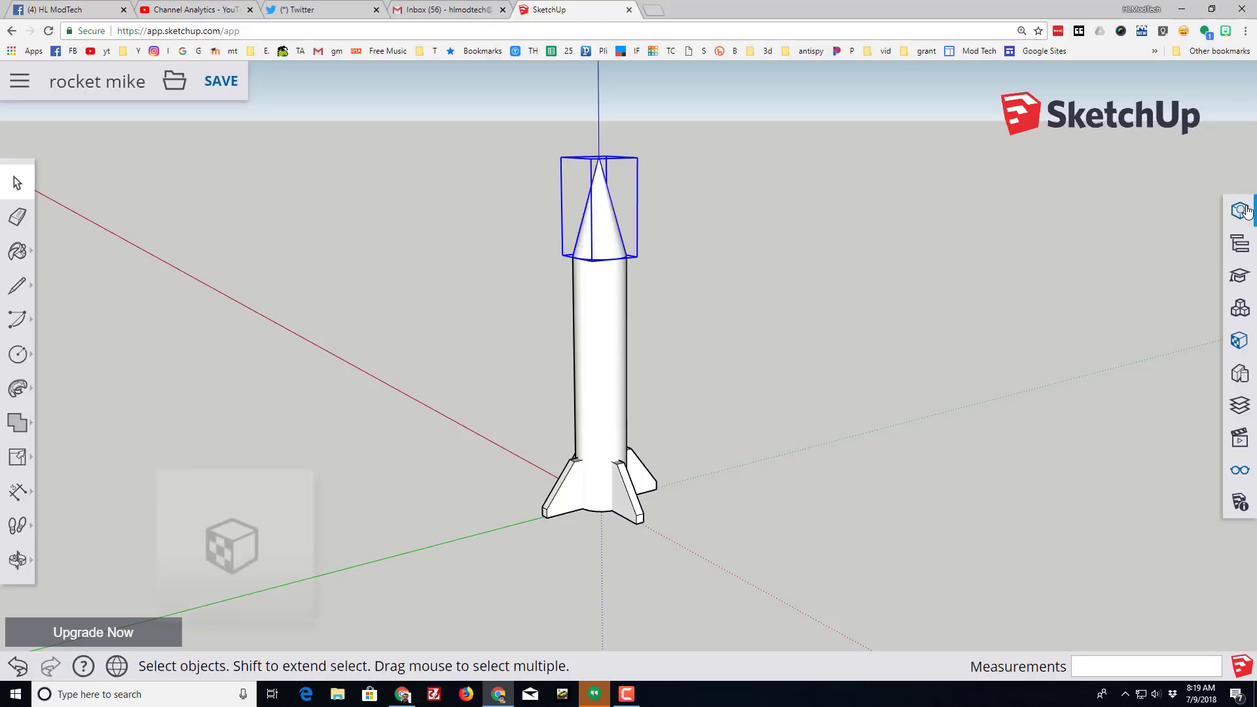
- Paint the cone nose and fins red from the Materials Colors list
left_click(1240, 210)
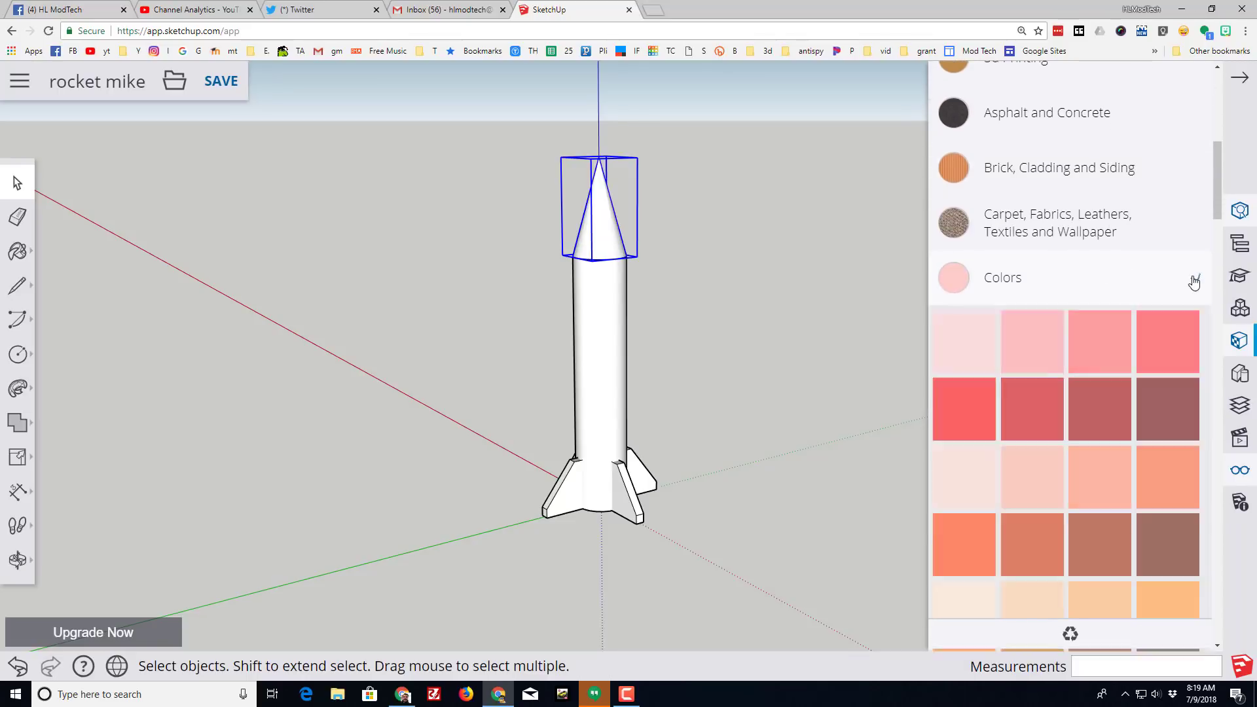
scroll("down", 3)
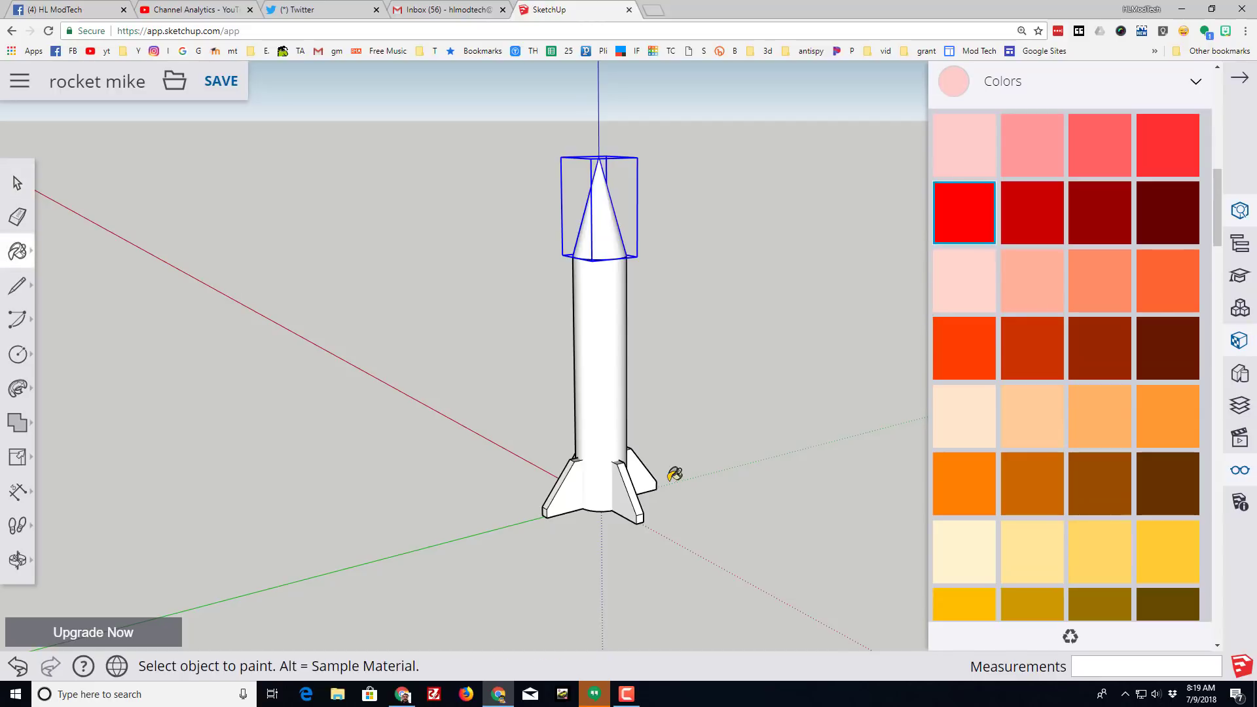
left_click(624, 495)
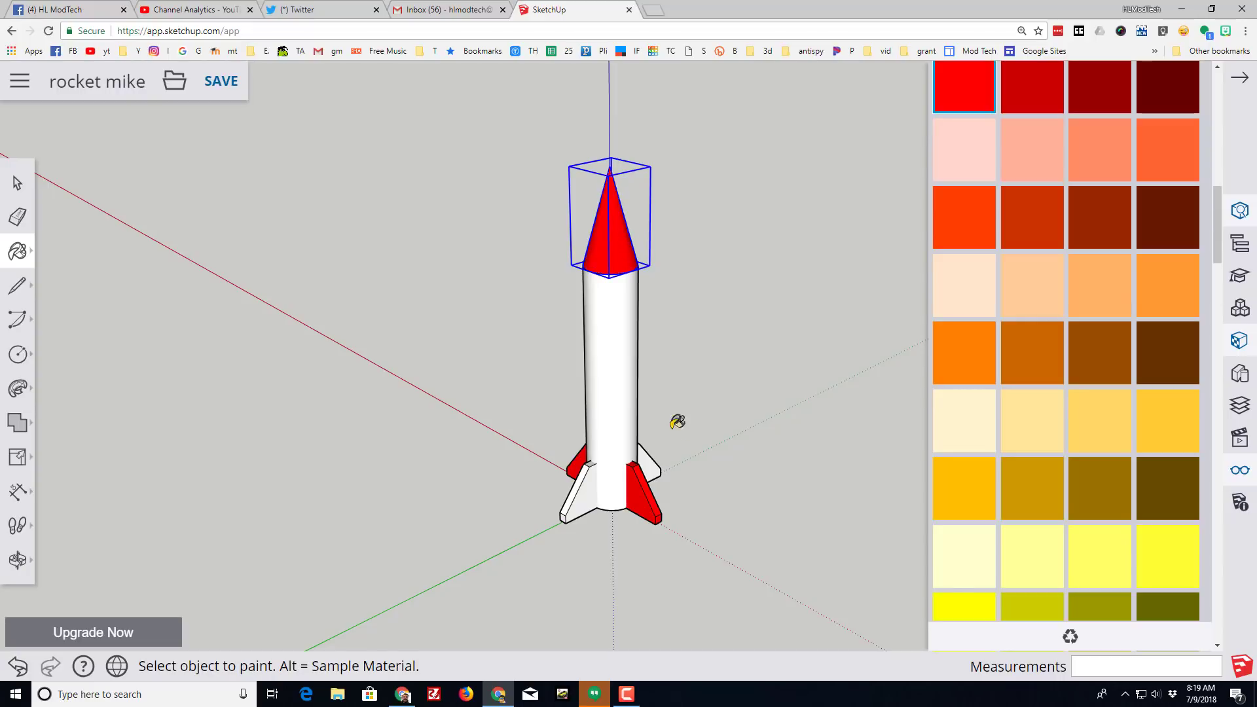
scroll("down", 3)
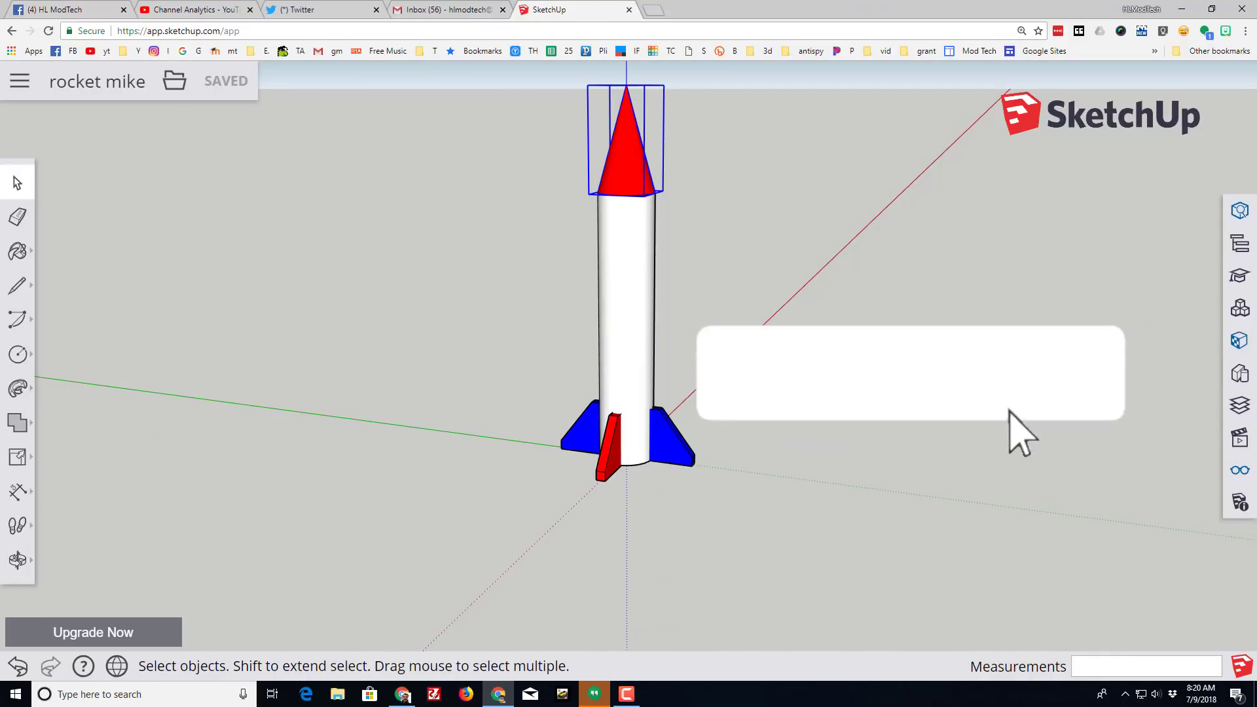
mouse_move(714, 343)
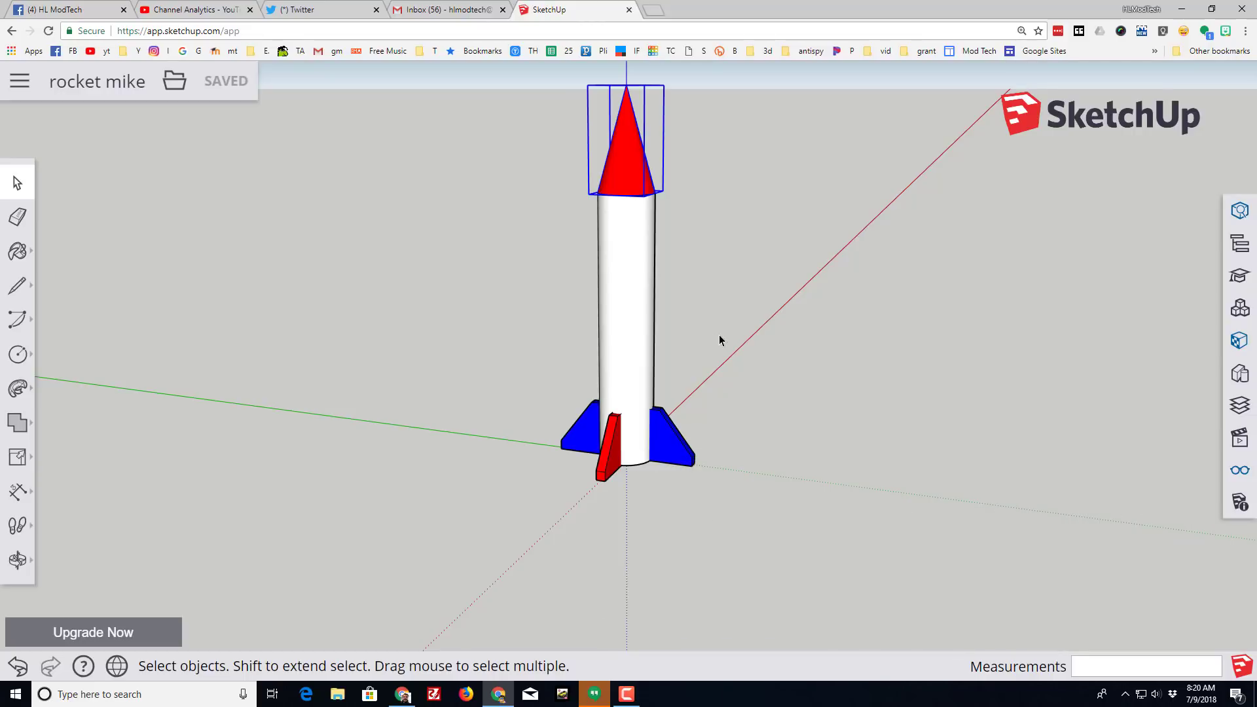
mouse_move(284, 373)
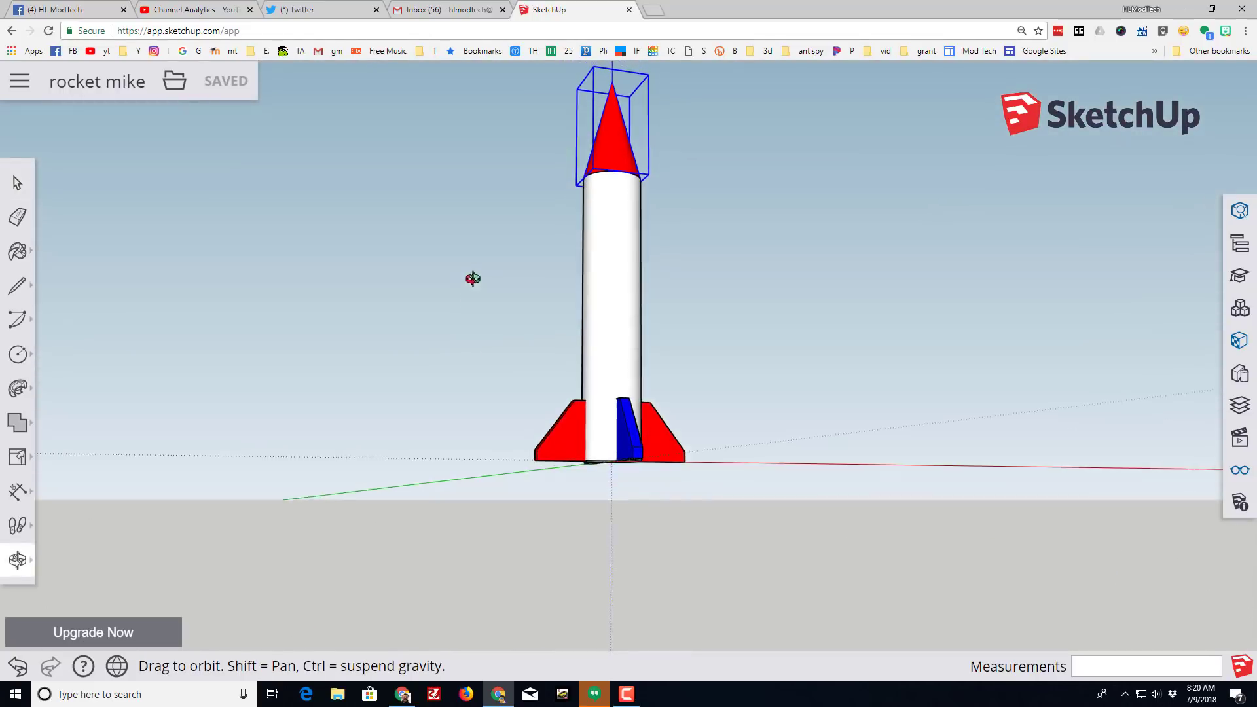
- Orbit to a side view of the saved red-and-blue rocket
left_click_drag(473, 279, 439, 317)
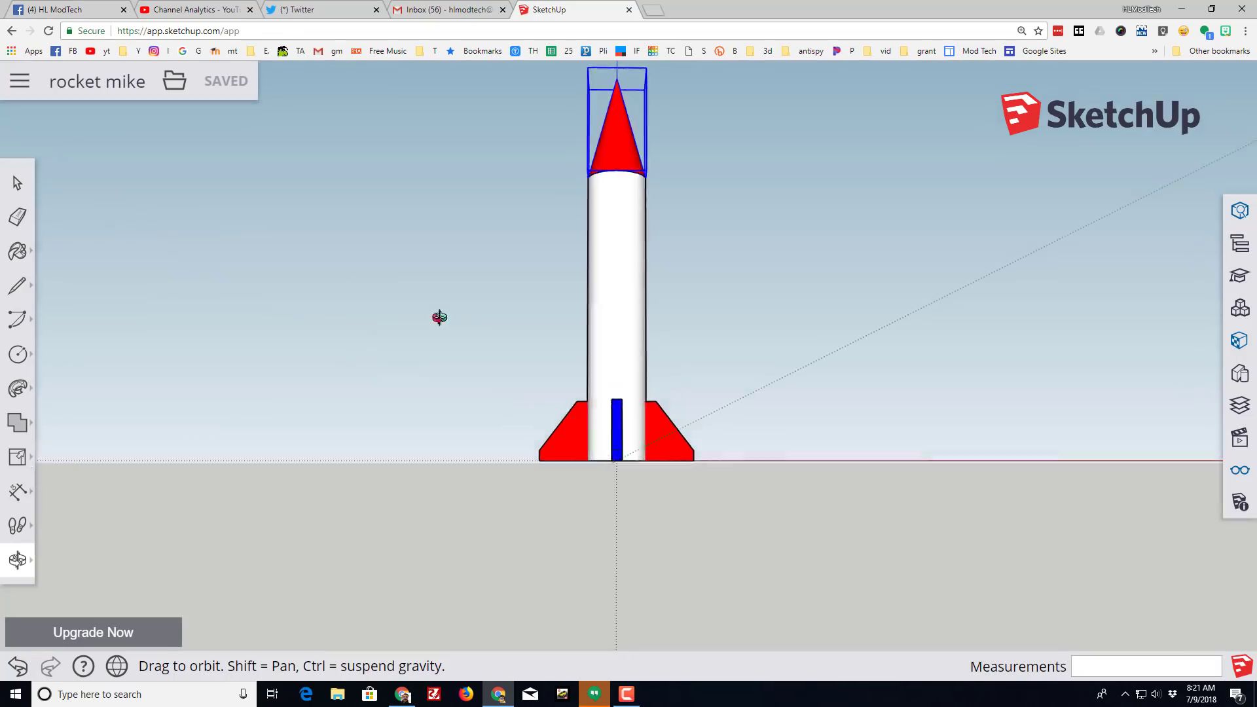